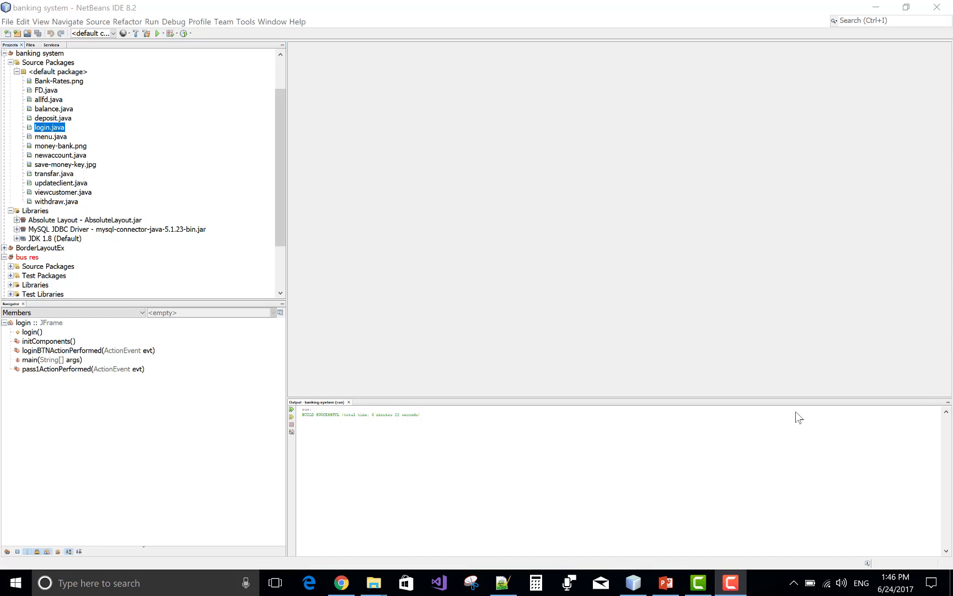
mouse_move(621, 333)
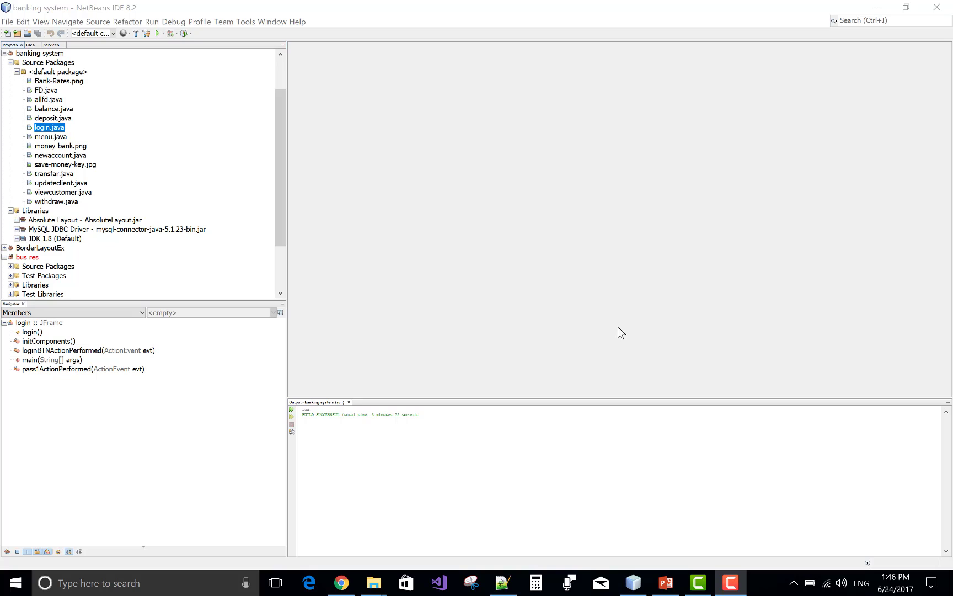
Run login.java to launch the T&R Bank login window
right_click(50, 127)
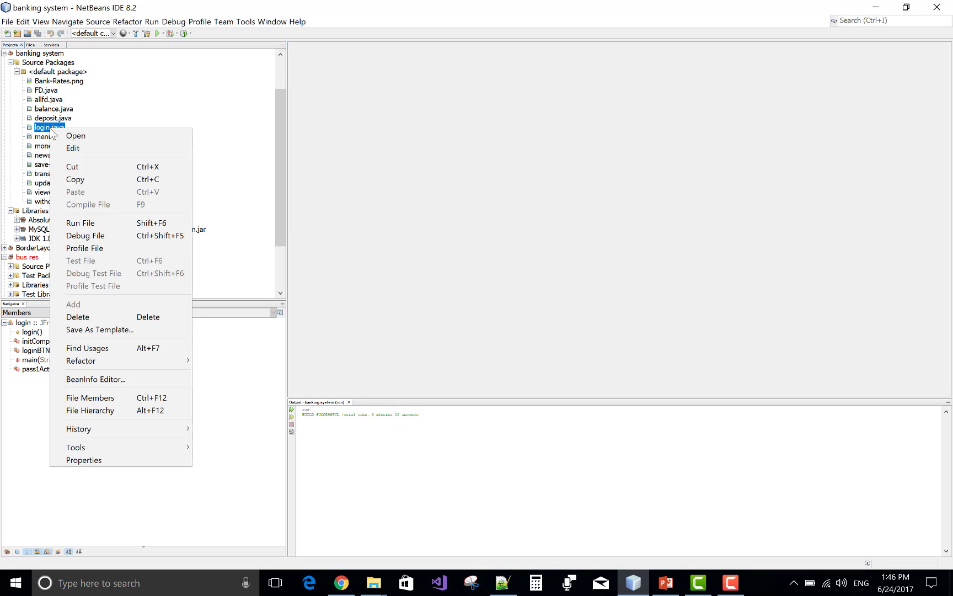
left_click(80, 222)
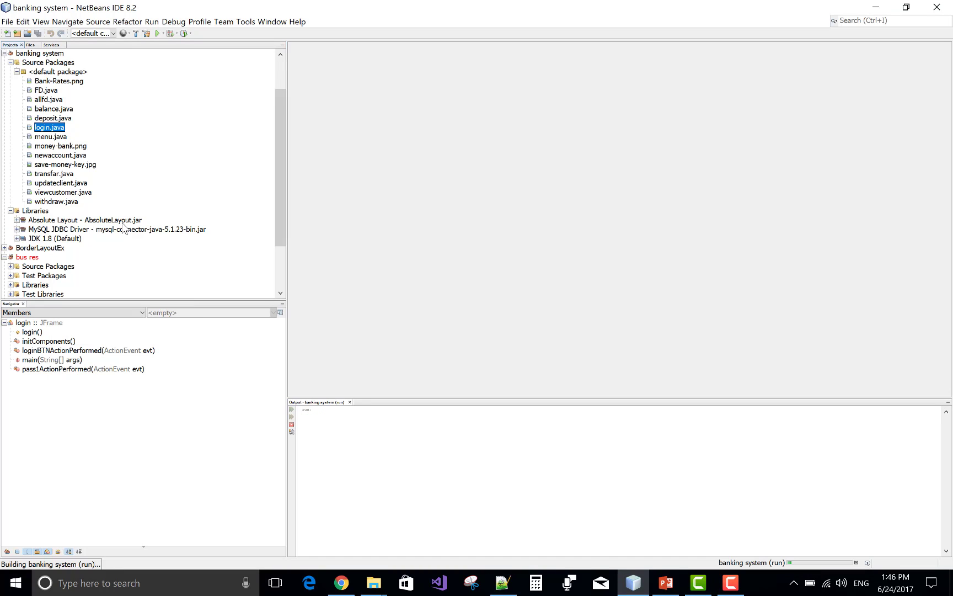
left_click(157, 34)
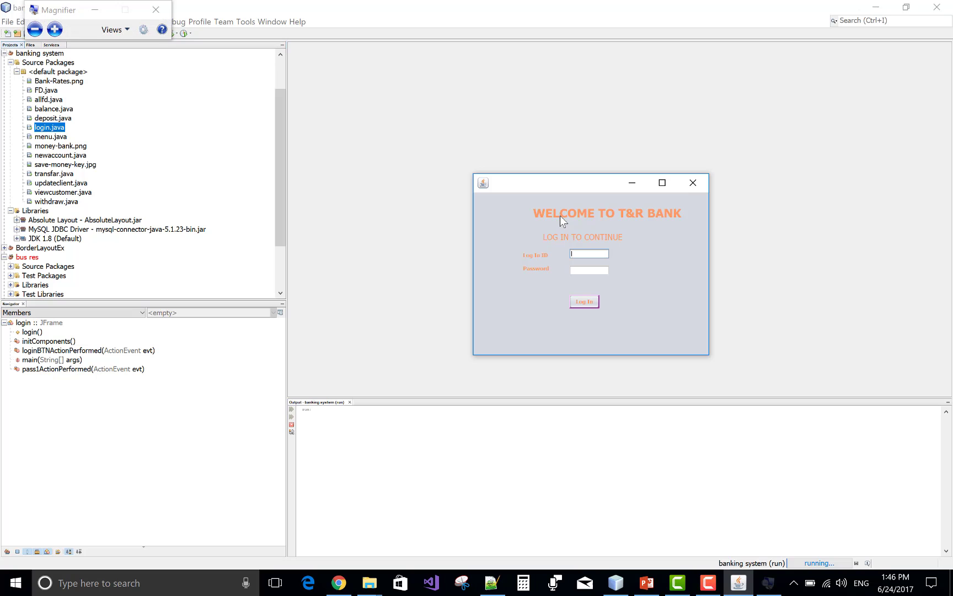
Log in as admin and open the Add Account/Customer client form
left_click(54, 30)
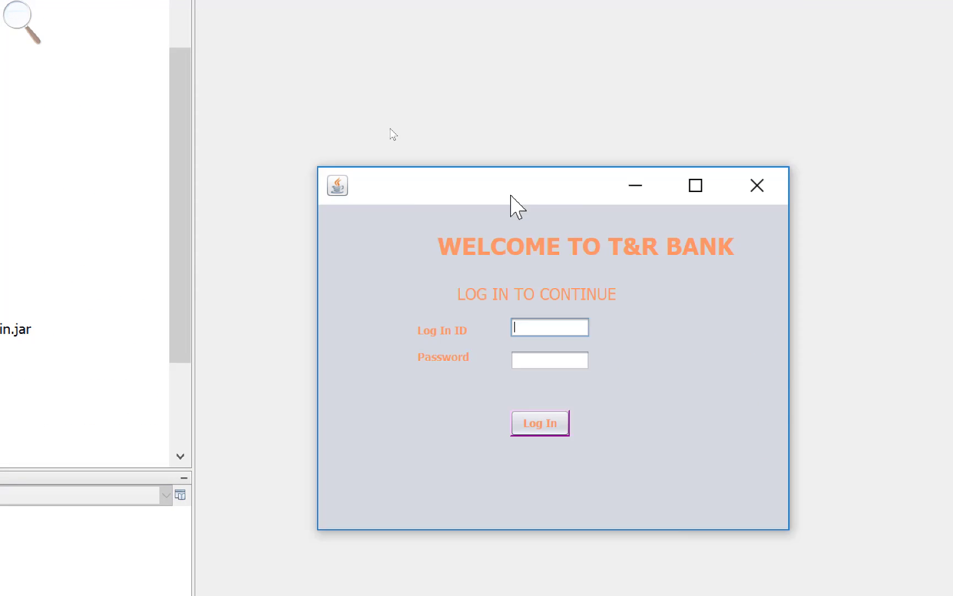
type("admin")
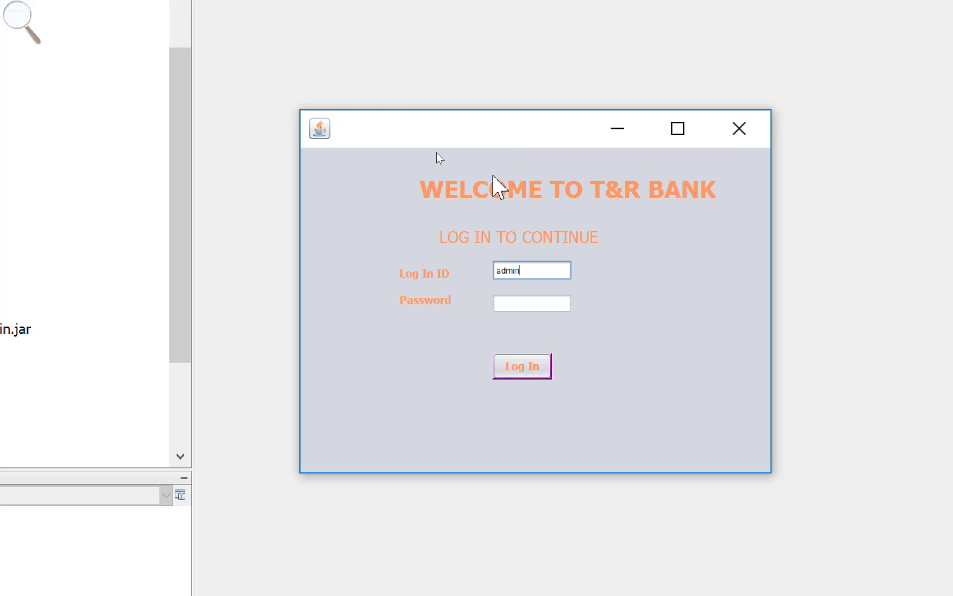
type("admin")
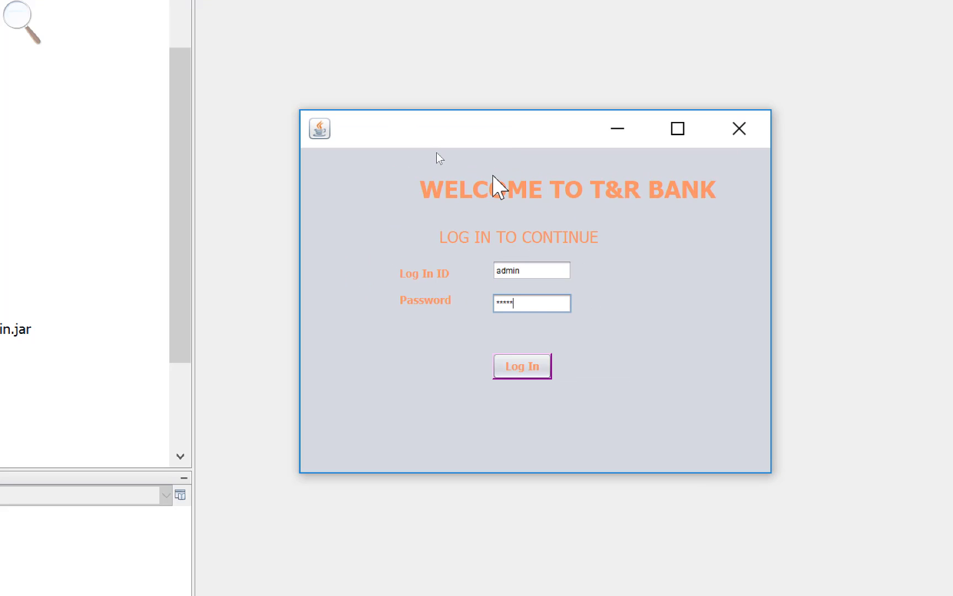
left_click(522, 366)
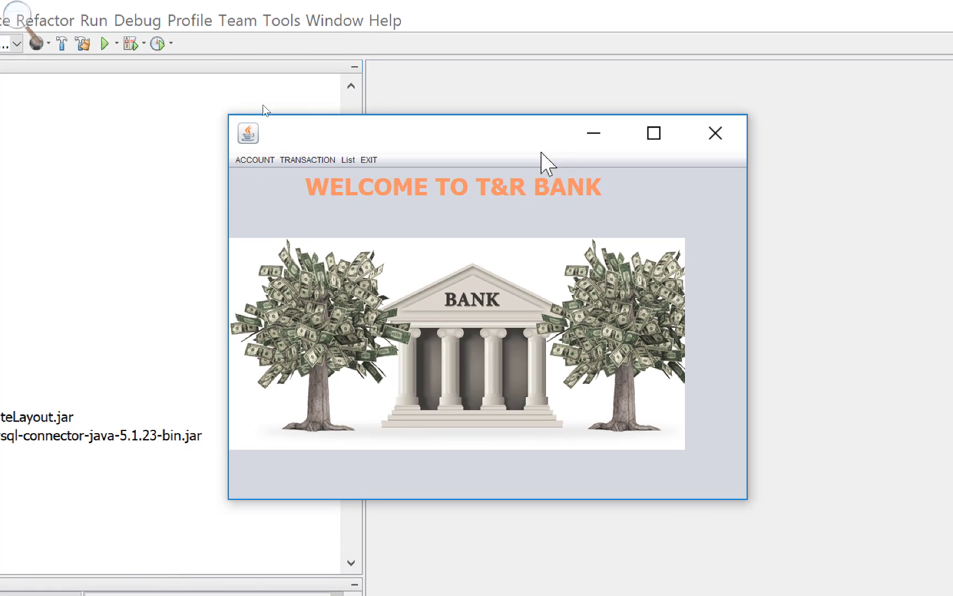
left_click(255, 160)
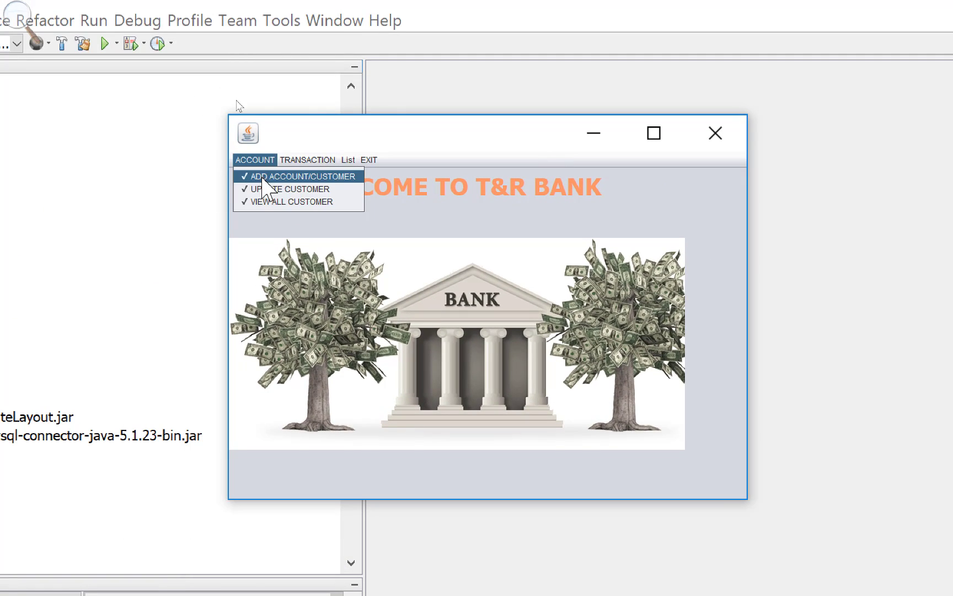
left_click(298, 175)
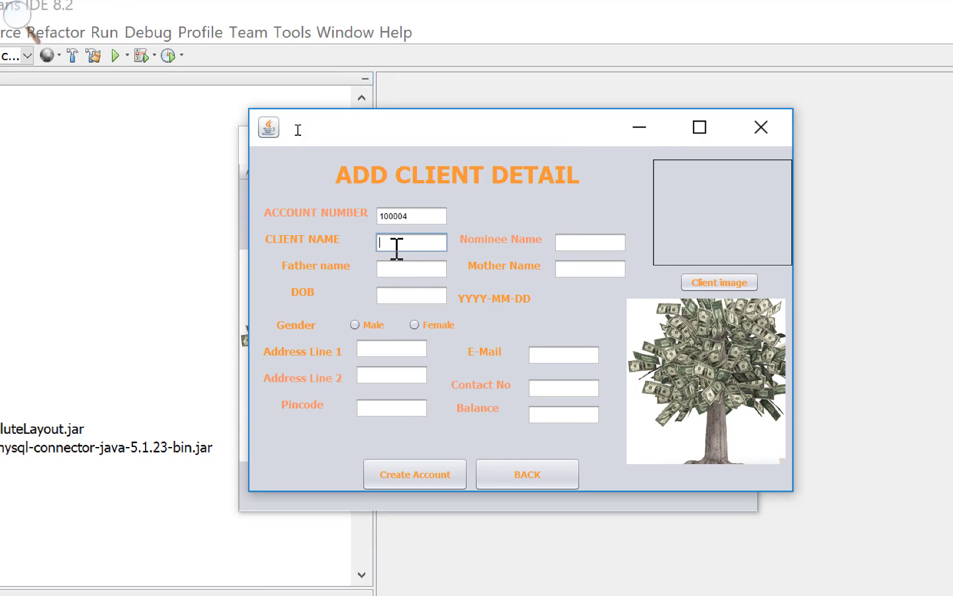
type("r")
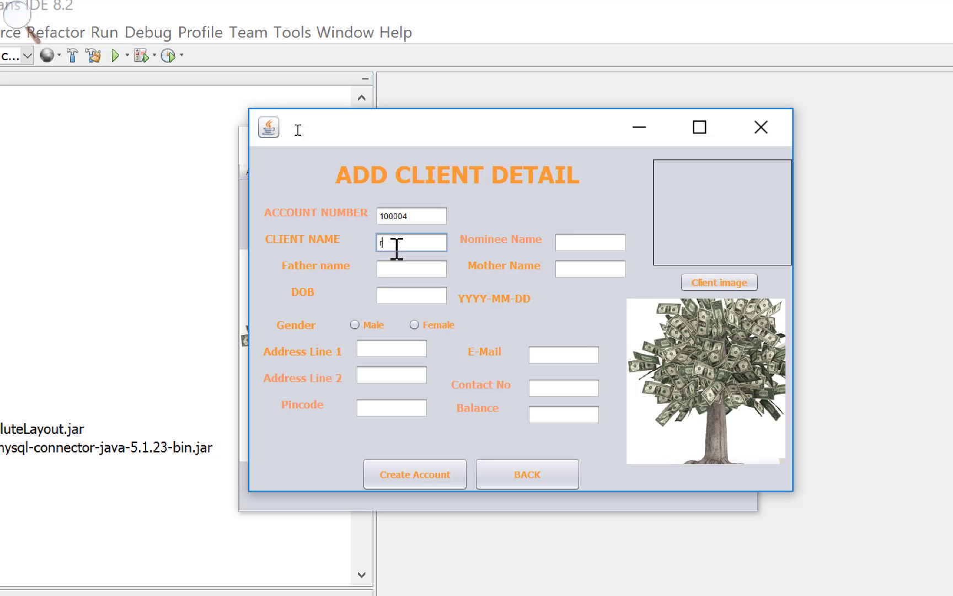
type("rahul")
left_click(411, 268)
type("xyz")
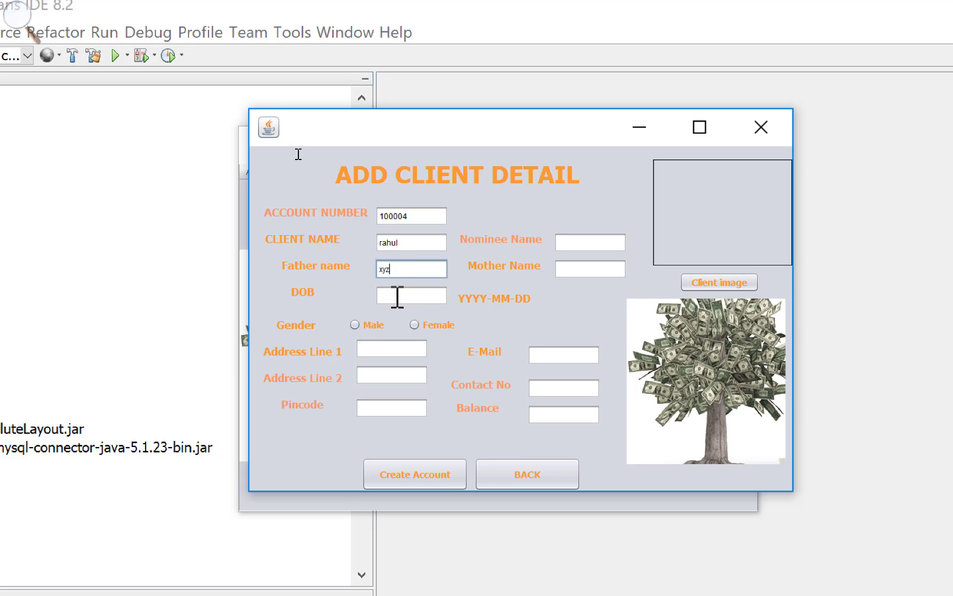
type("1986")
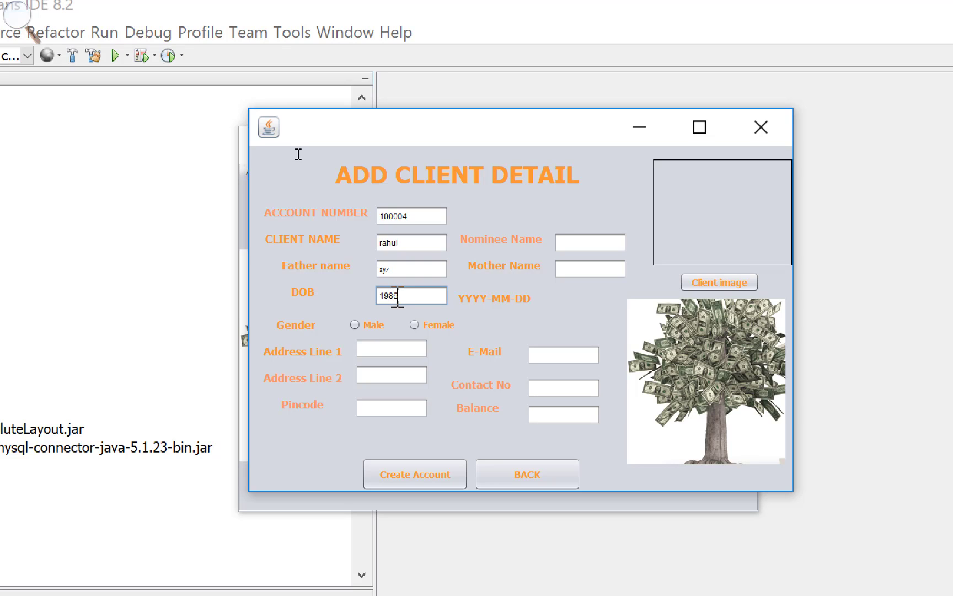
type("-09-")
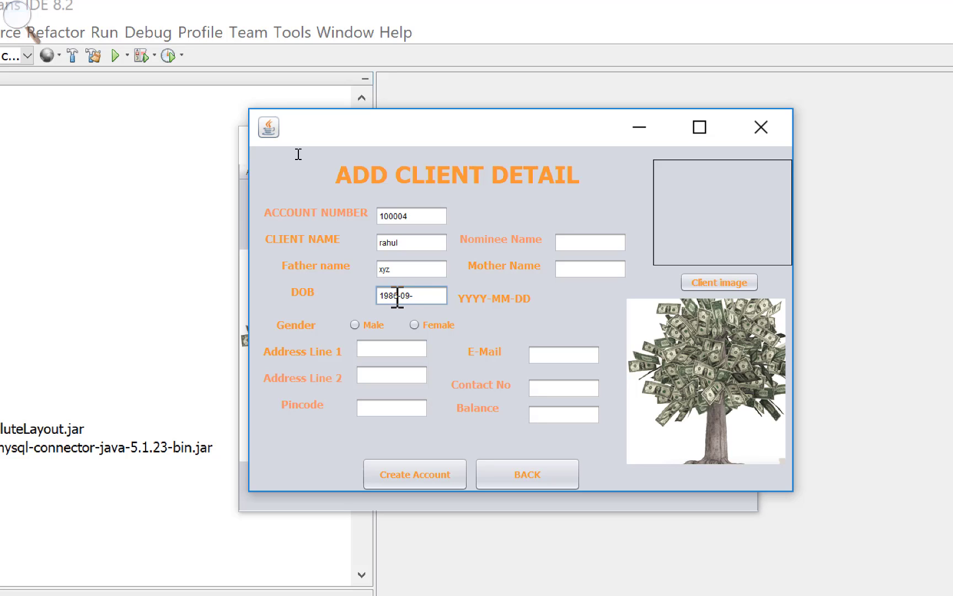
type("12")
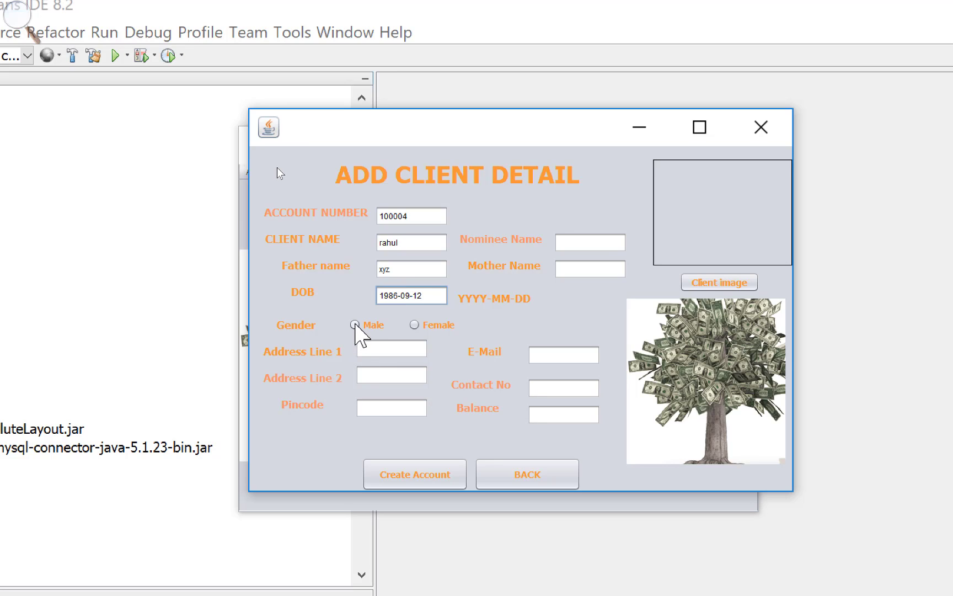
left_click(354, 324)
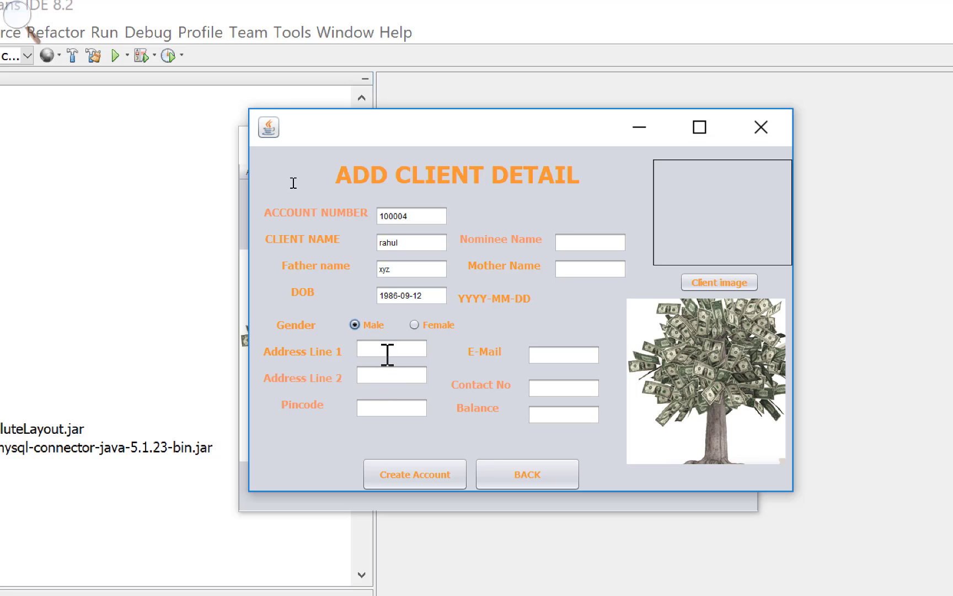
type("Near")
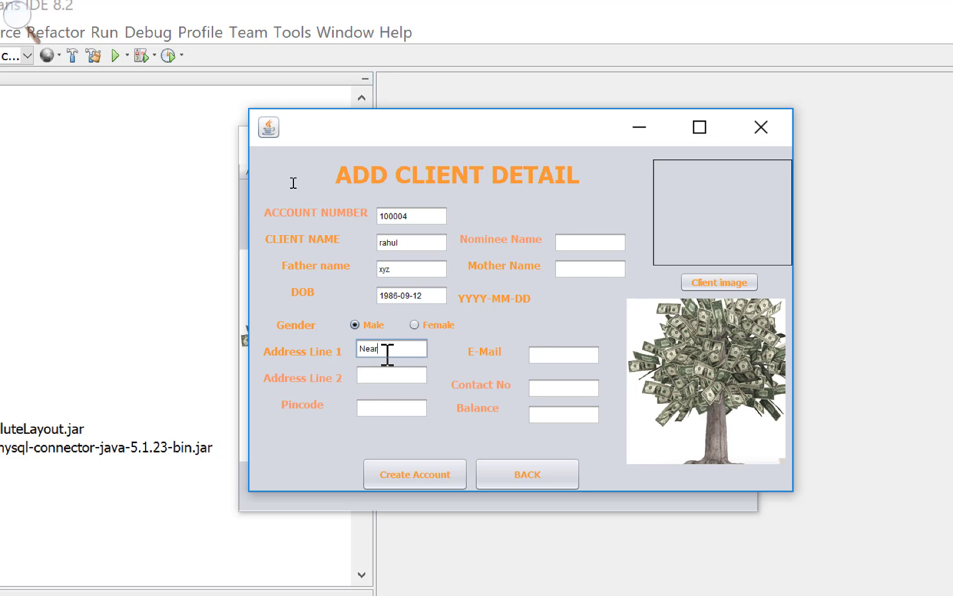
type("RSCB")
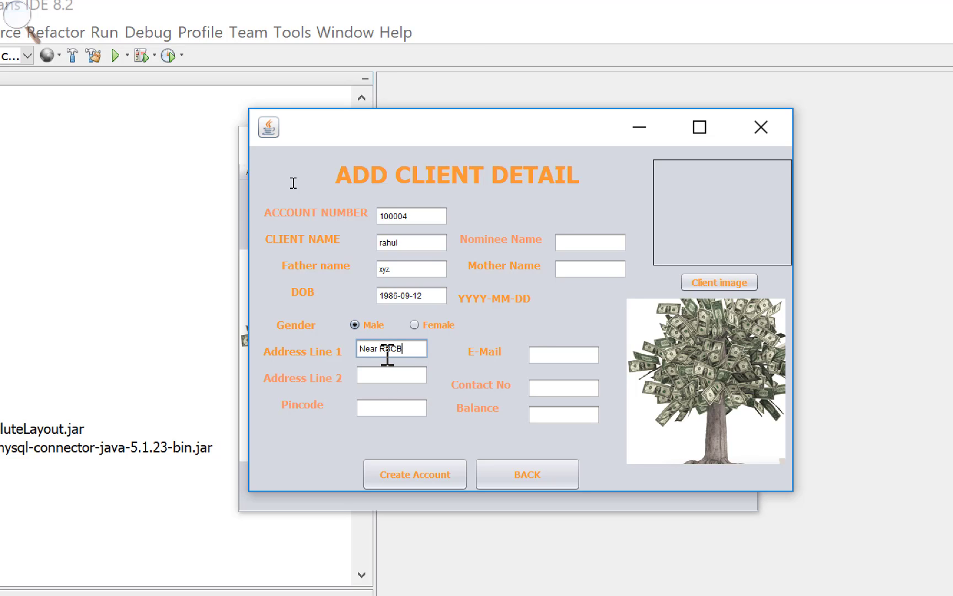
left_click(391, 375)
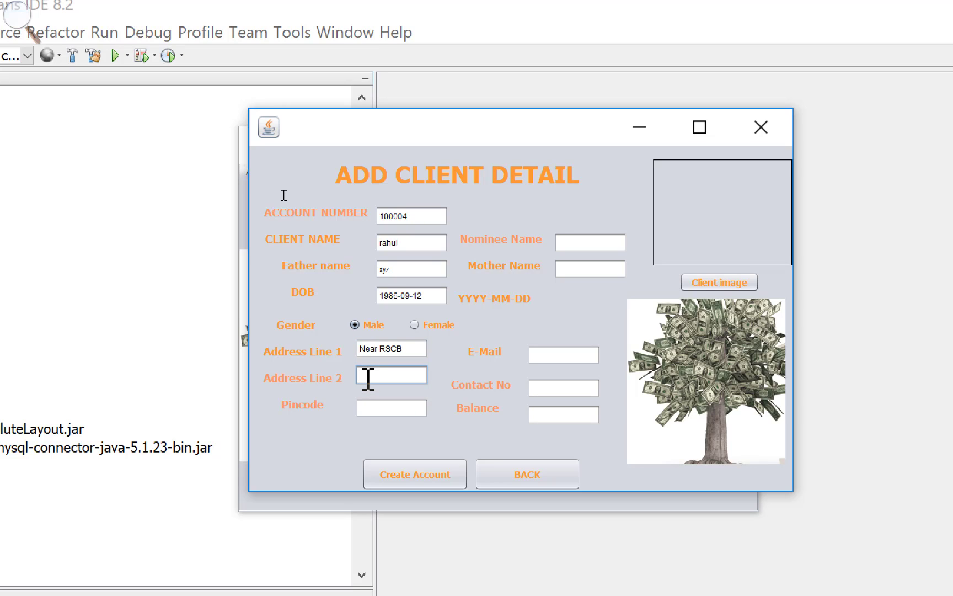
type("Bu")
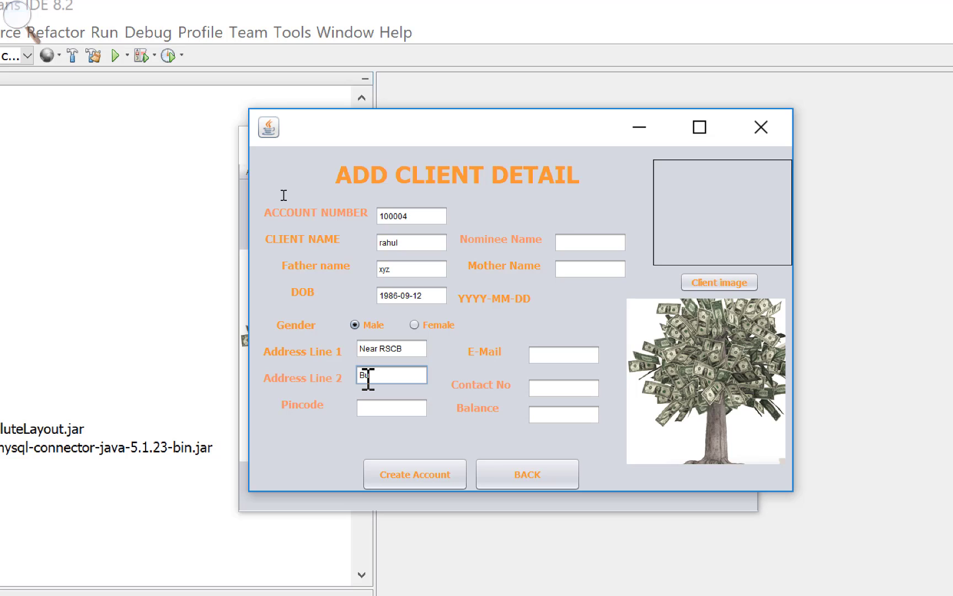
type("Bus Stand")
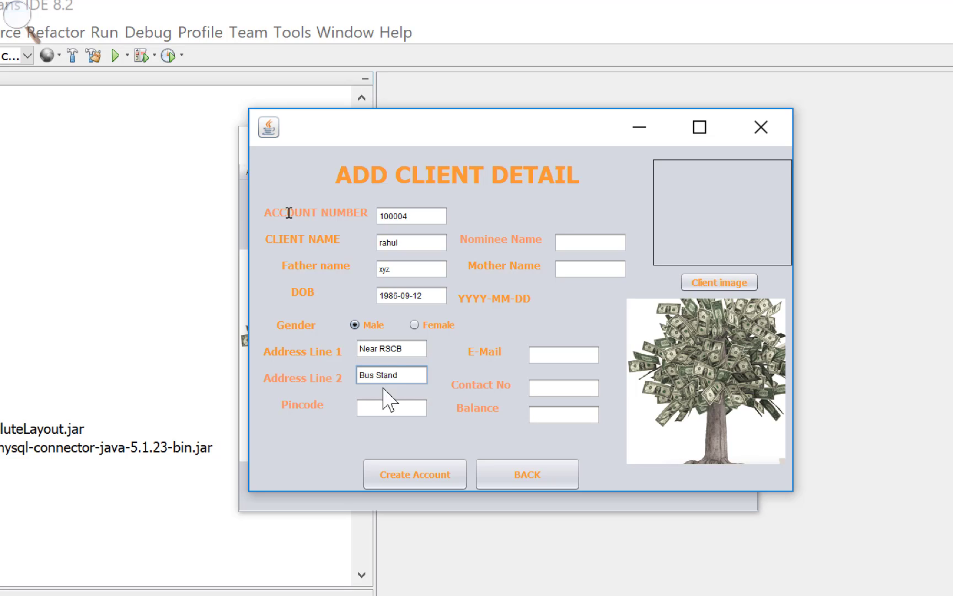
type("33")
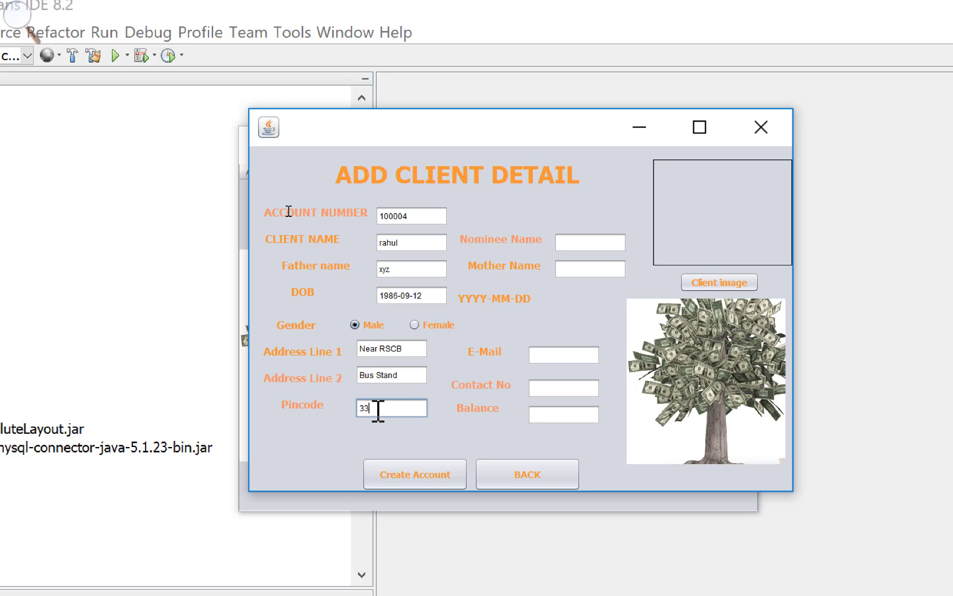
type("3031")
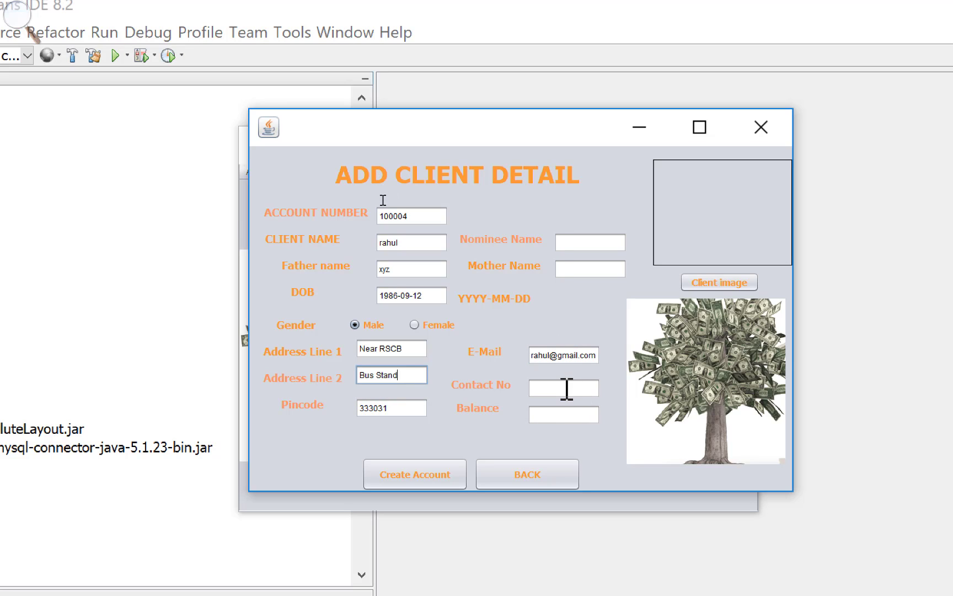
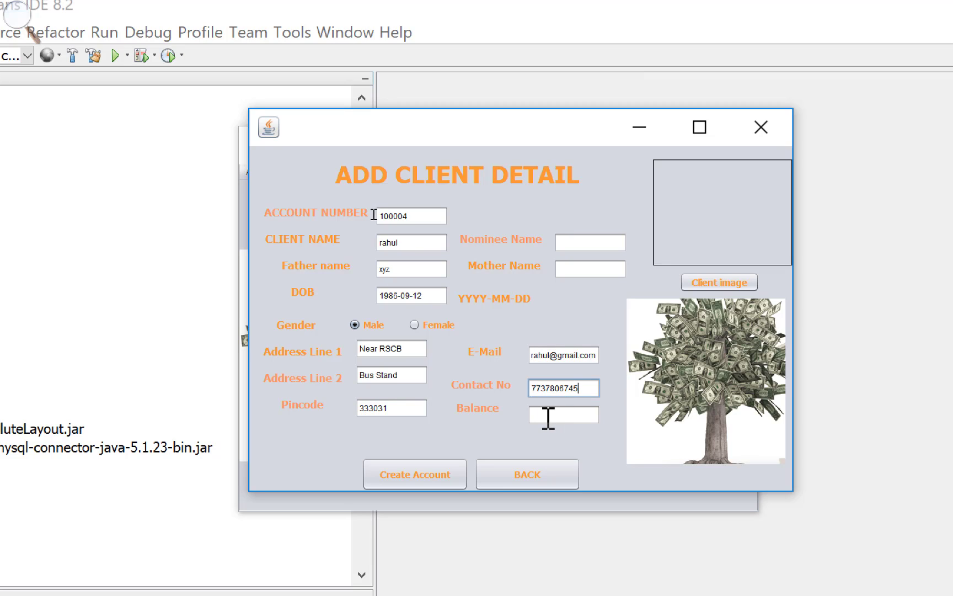
type("500")
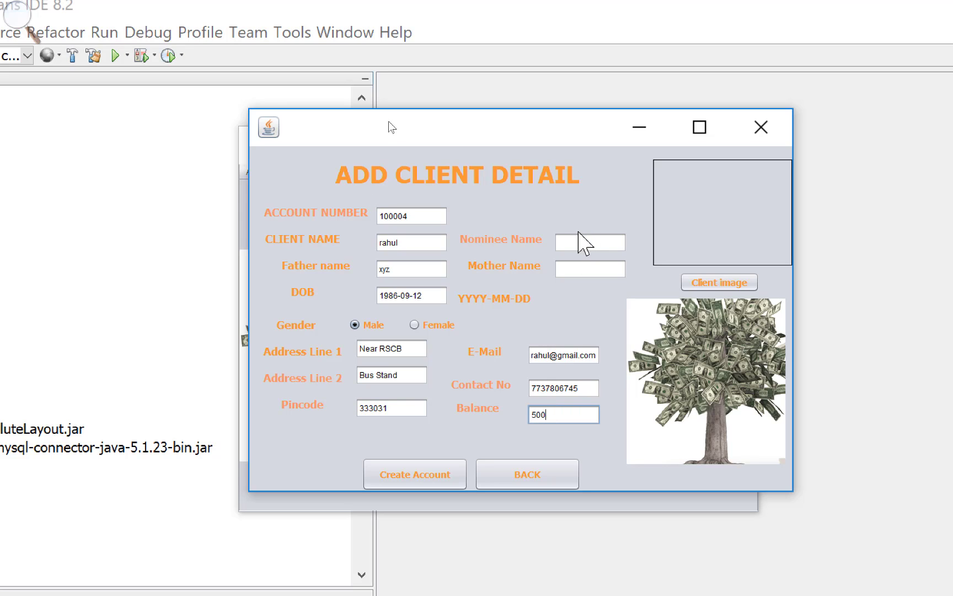
Enter sunita as nominee name and mother name, and browse for a client photo
left_click(589, 242)
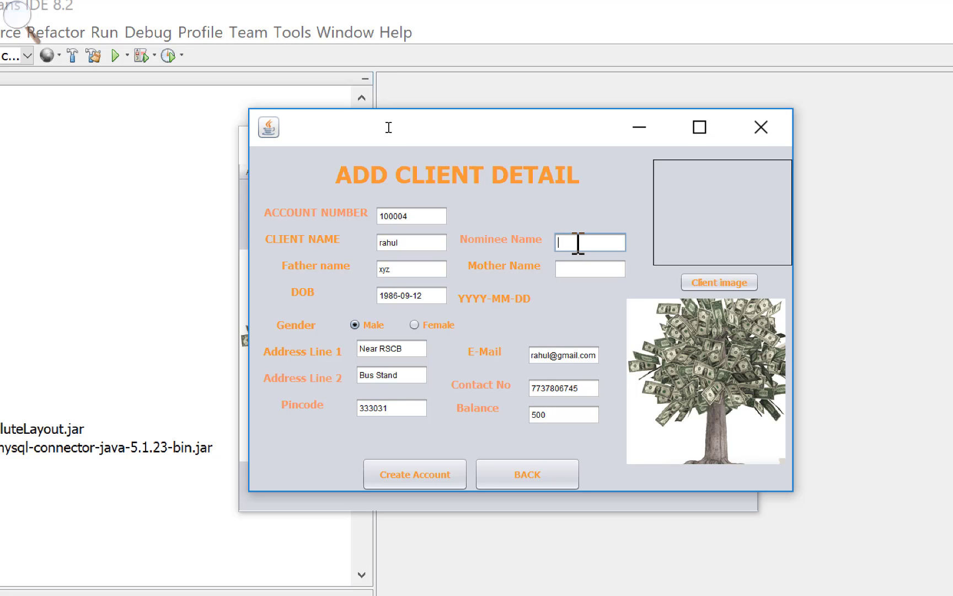
type("sun")
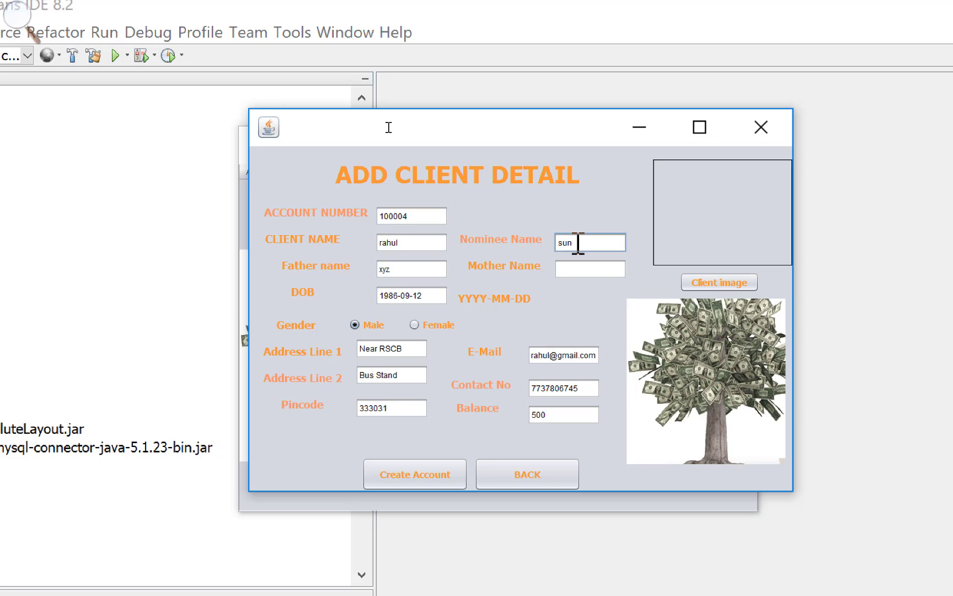
type("ita")
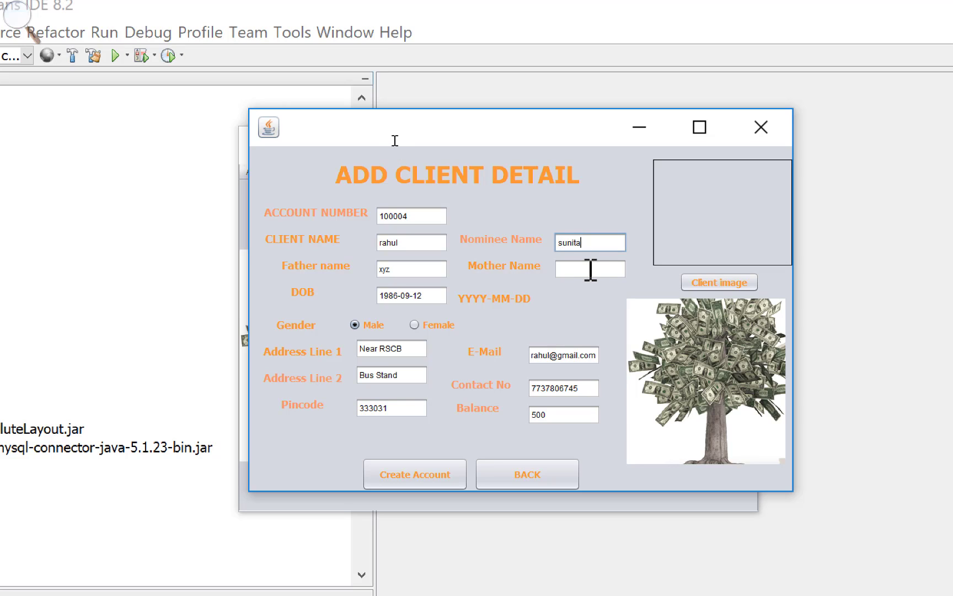
left_click(589, 269)
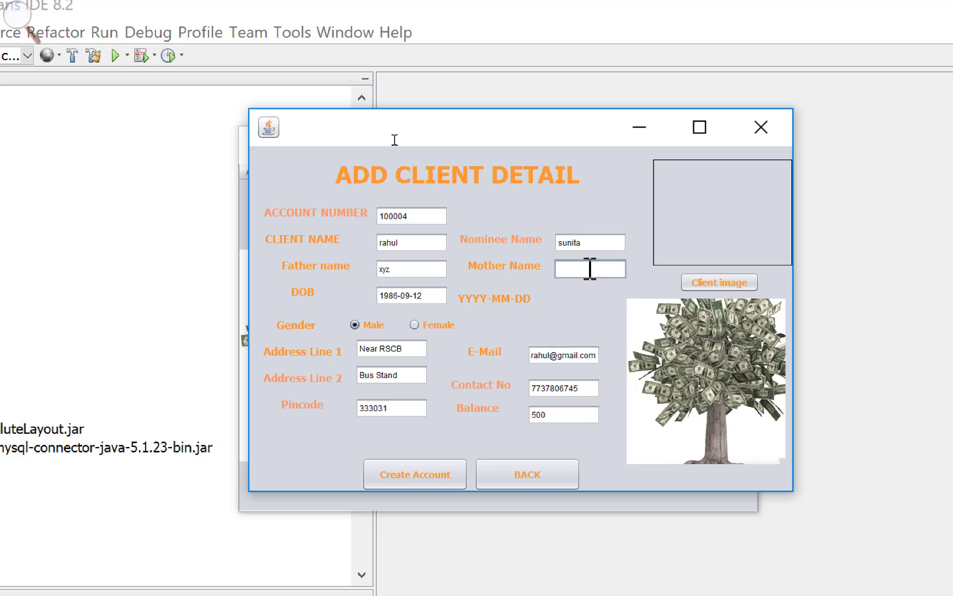
type("suni")
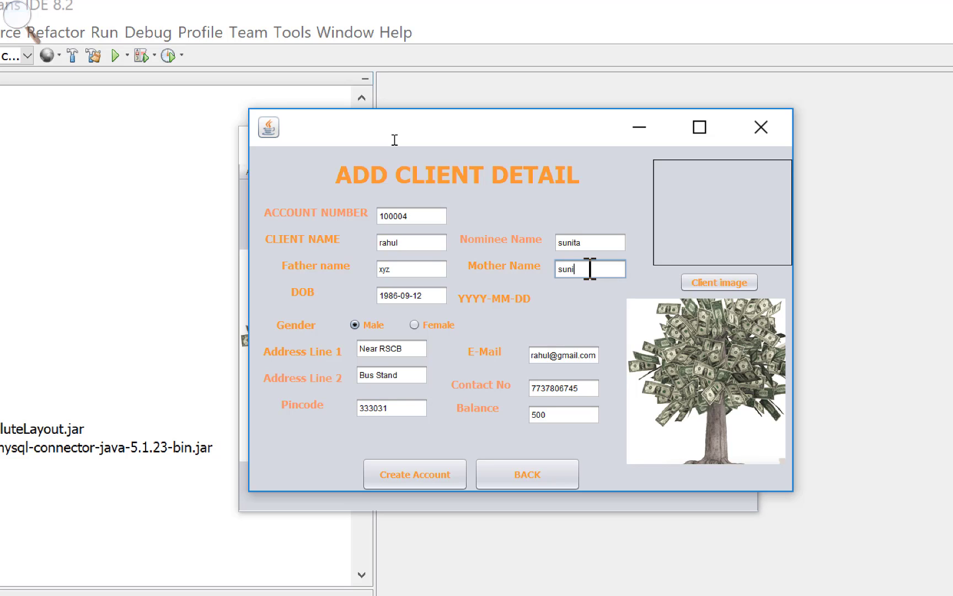
type("ta")
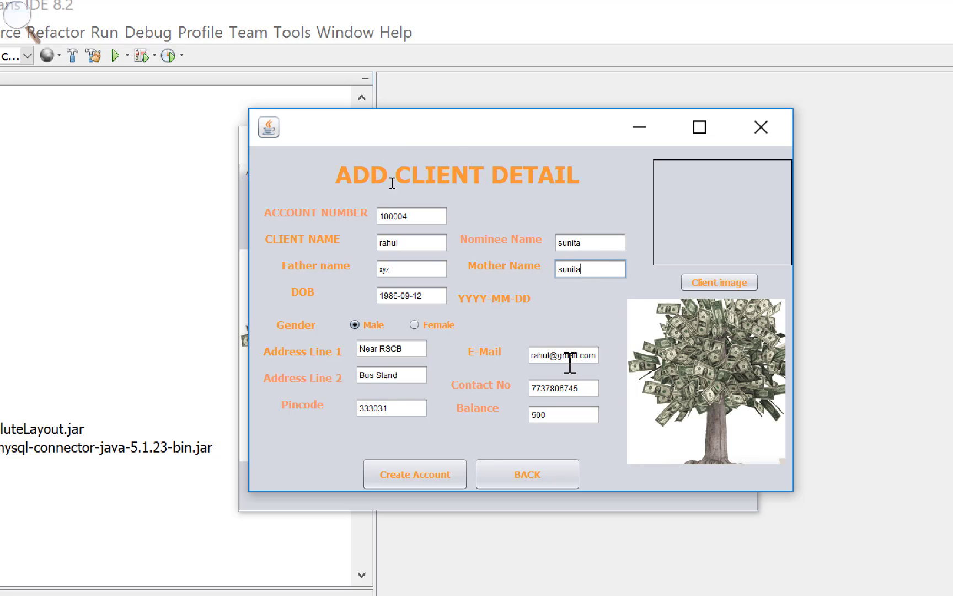
left_click(719, 282)
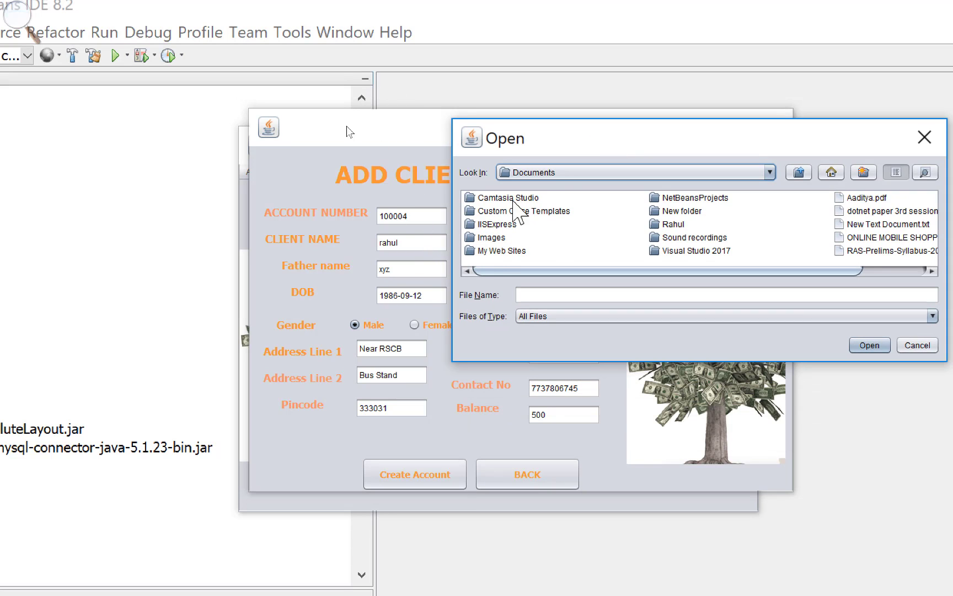
Attach Images/zoya/1.jpg as the client photo and create the account
double_click(492, 237)
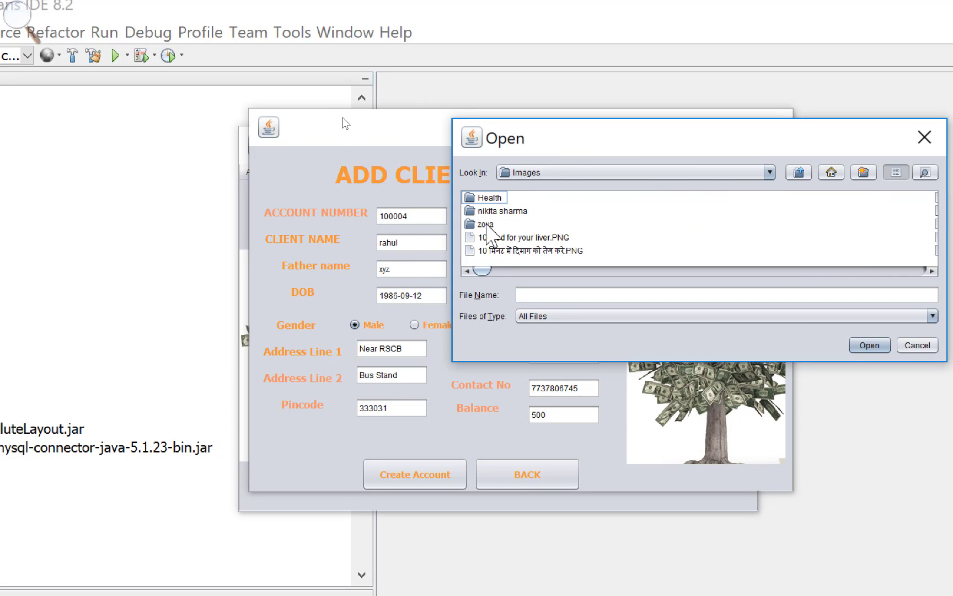
double_click(484, 224)
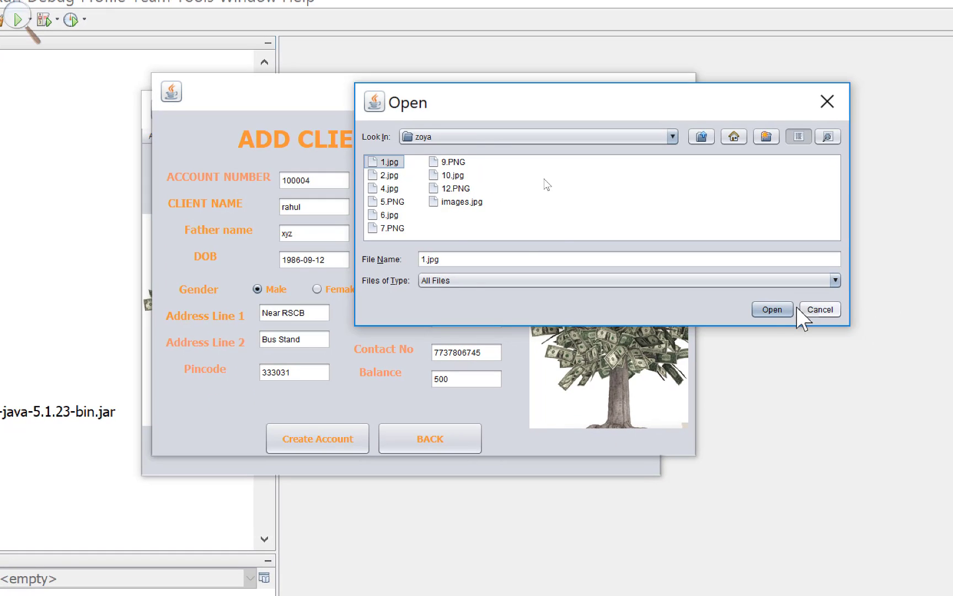
left_click(772, 309)
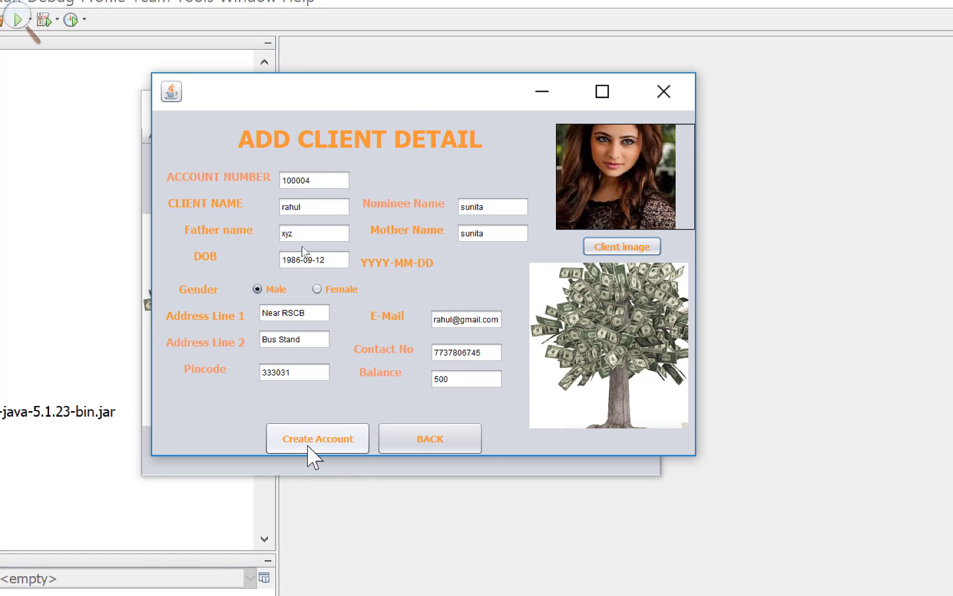
left_click(316, 438)
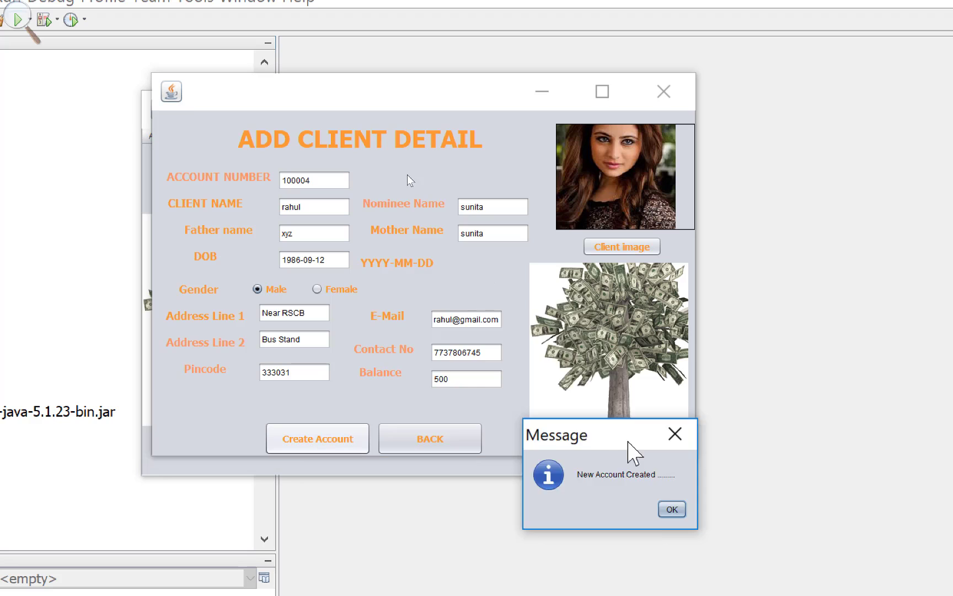
Acknowledge the account-created message and open the Update Customer form
left_click(671, 509)
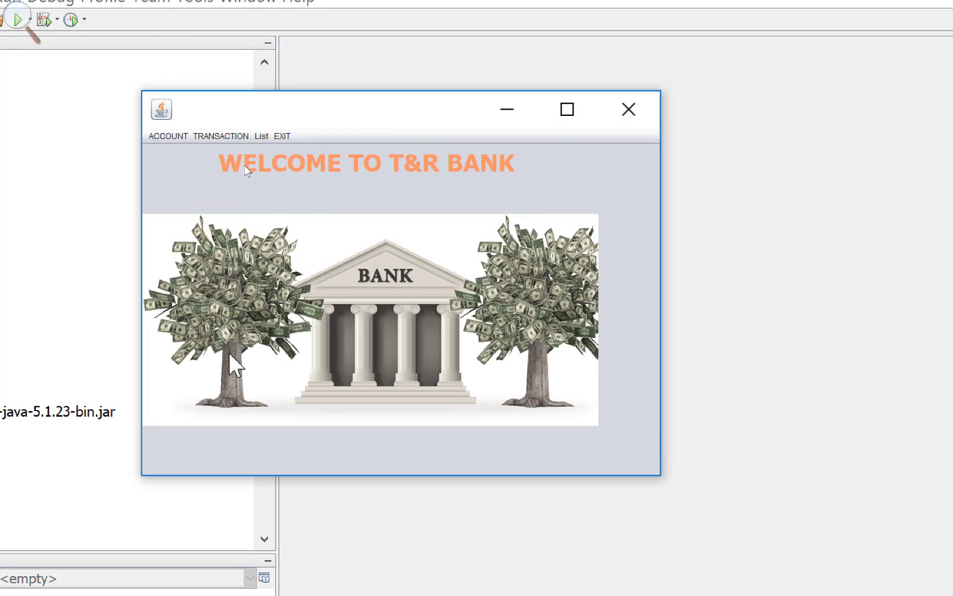
left_click(168, 135)
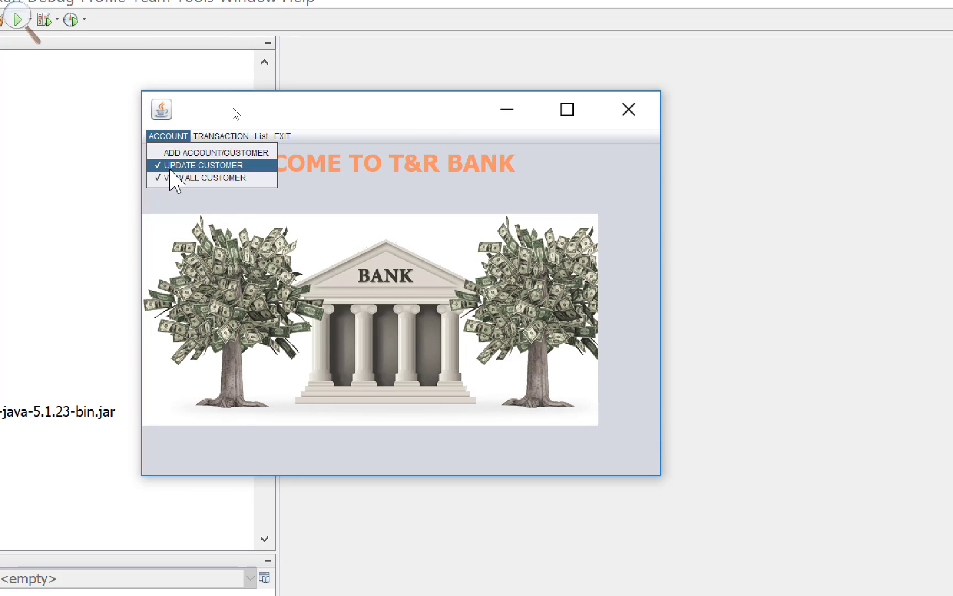
left_click(201, 165)
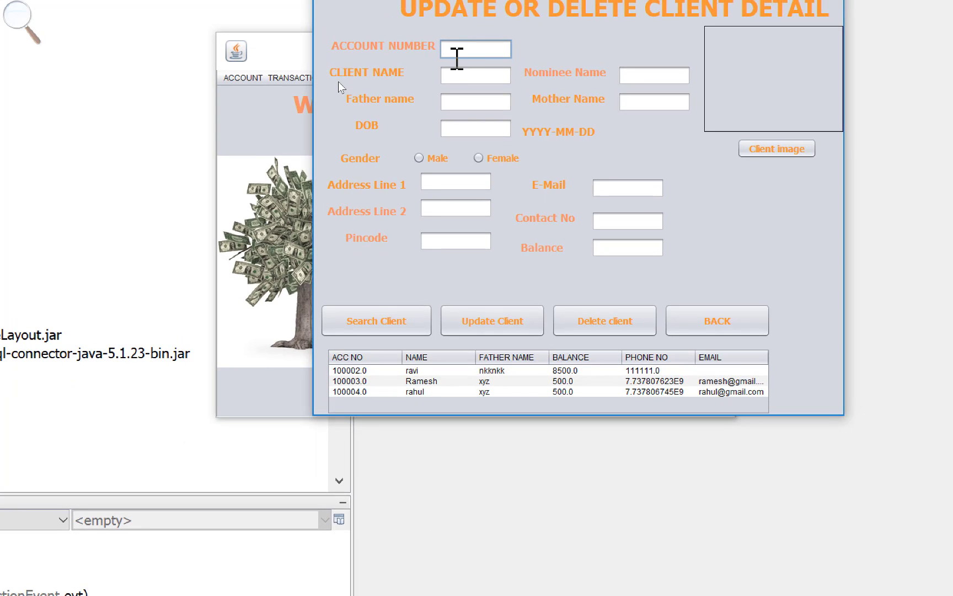
Search for account 100004, dismiss the retrieval error, and close the update window
type("100004")
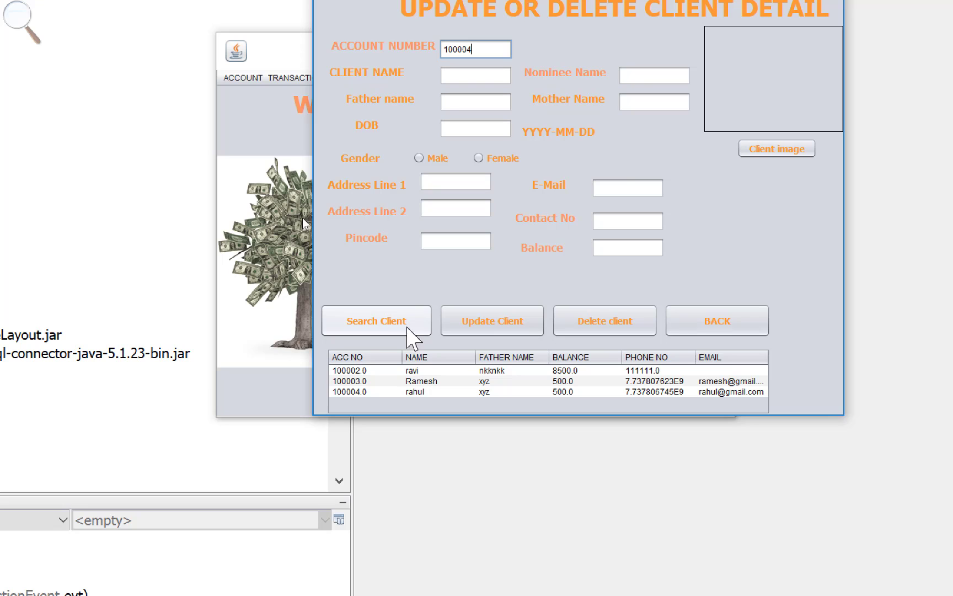
left_click(376, 320)
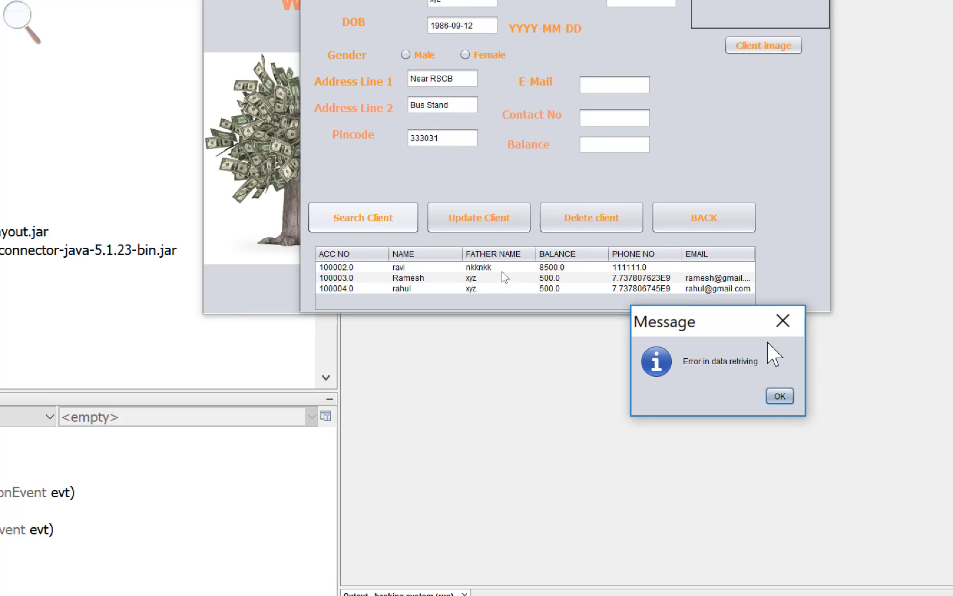
left_click(779, 396)
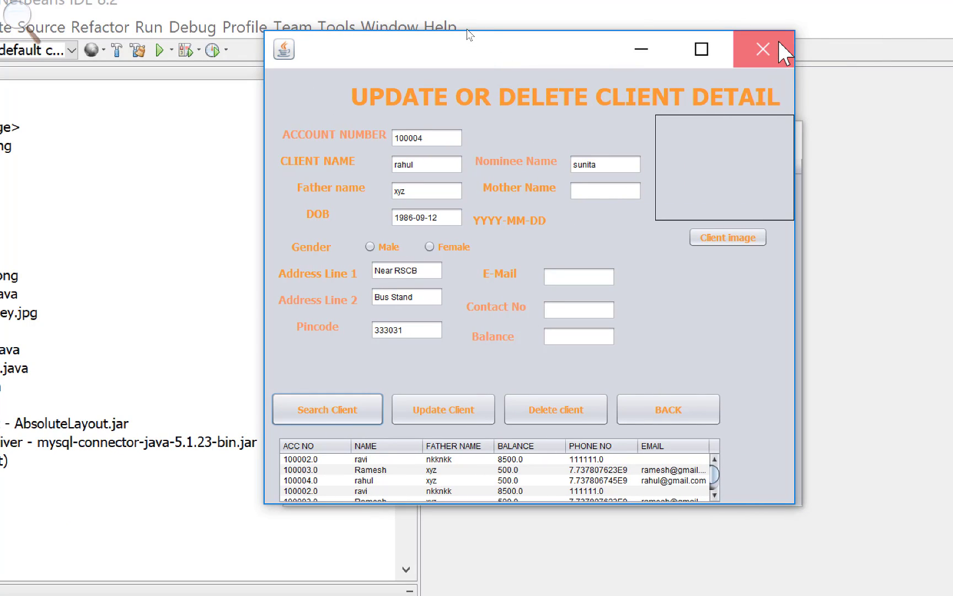
left_click(763, 49)
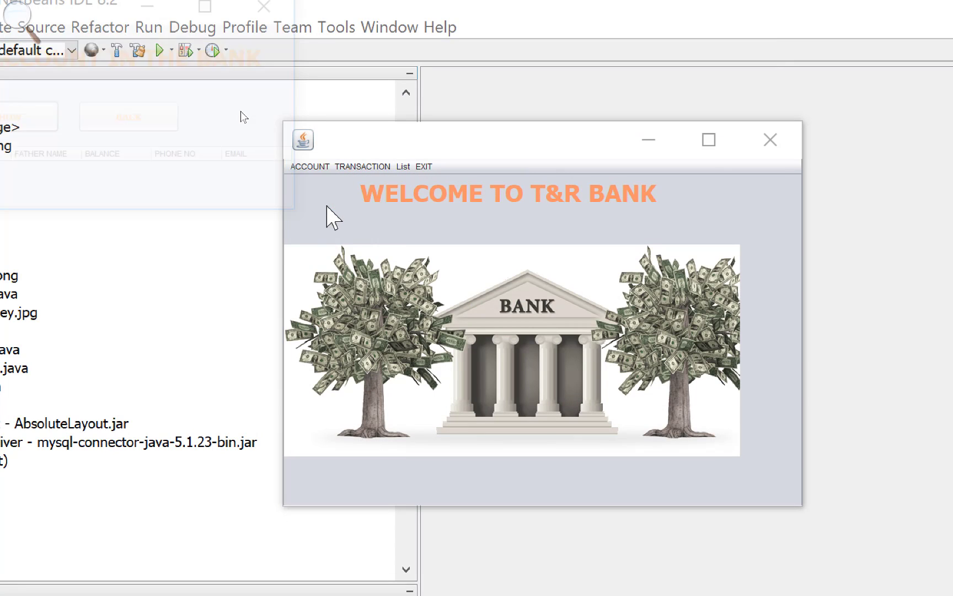
left_click(403, 166)
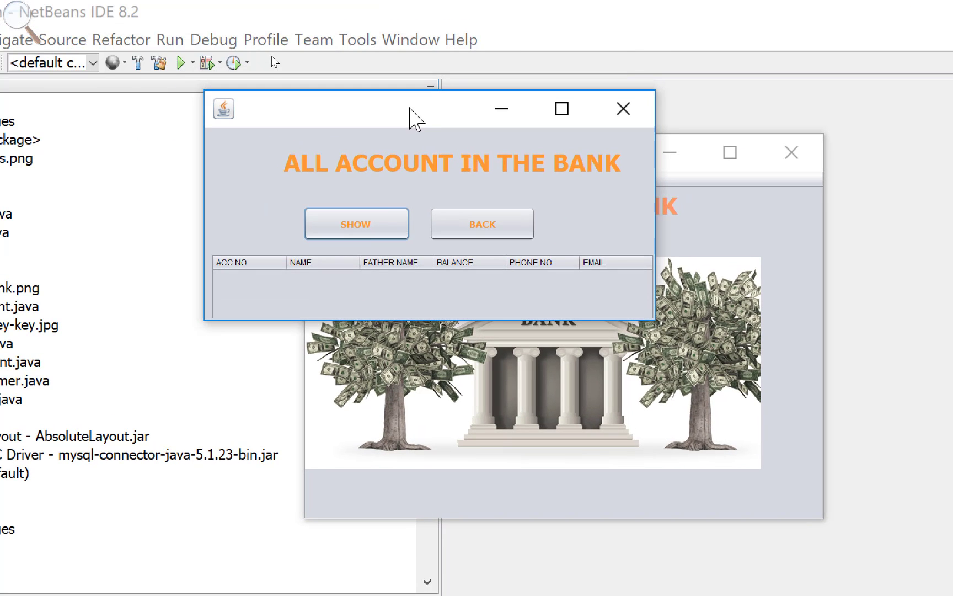
left_click(356, 224)
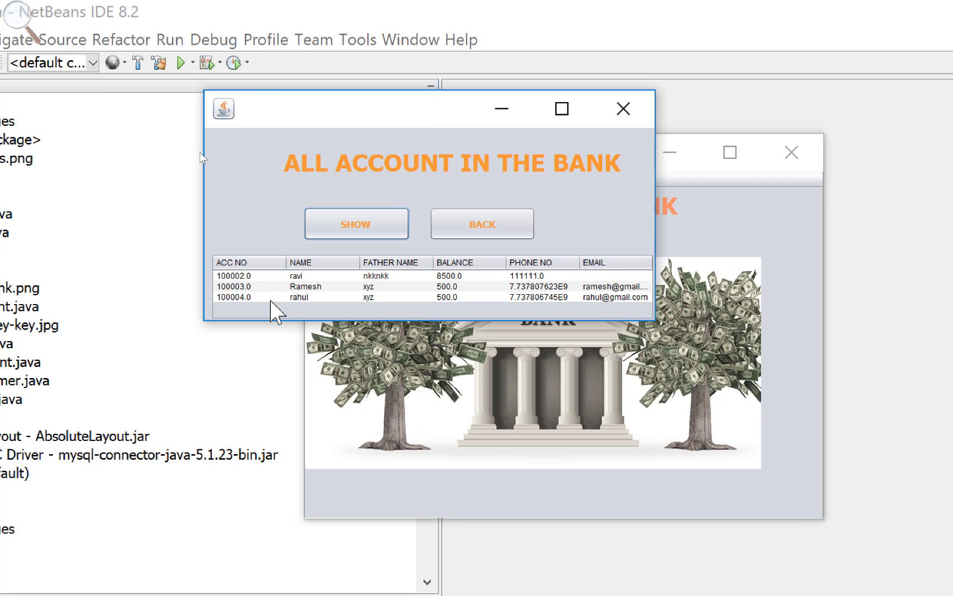
mouse_move(636, 67)
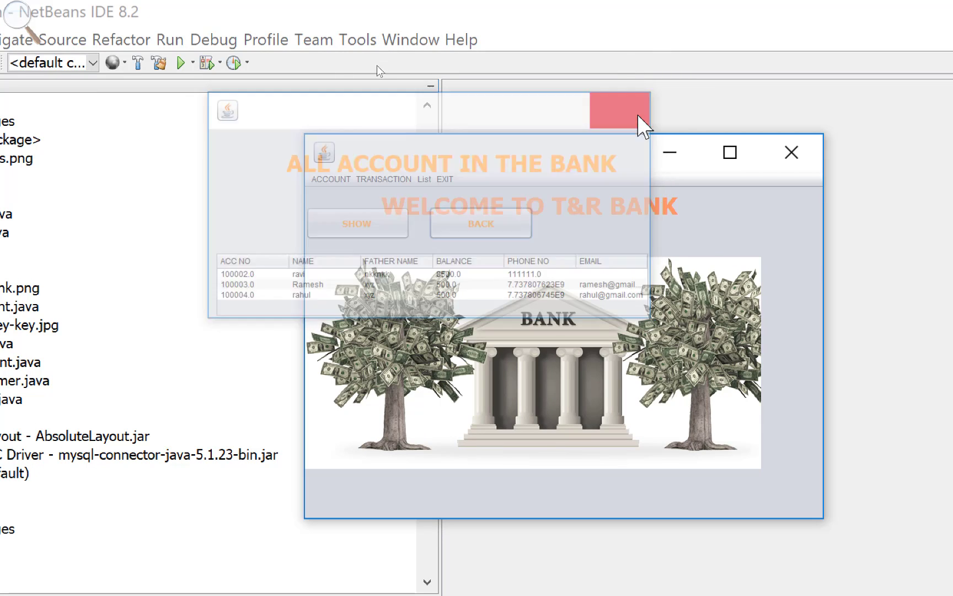
left_click(331, 179)
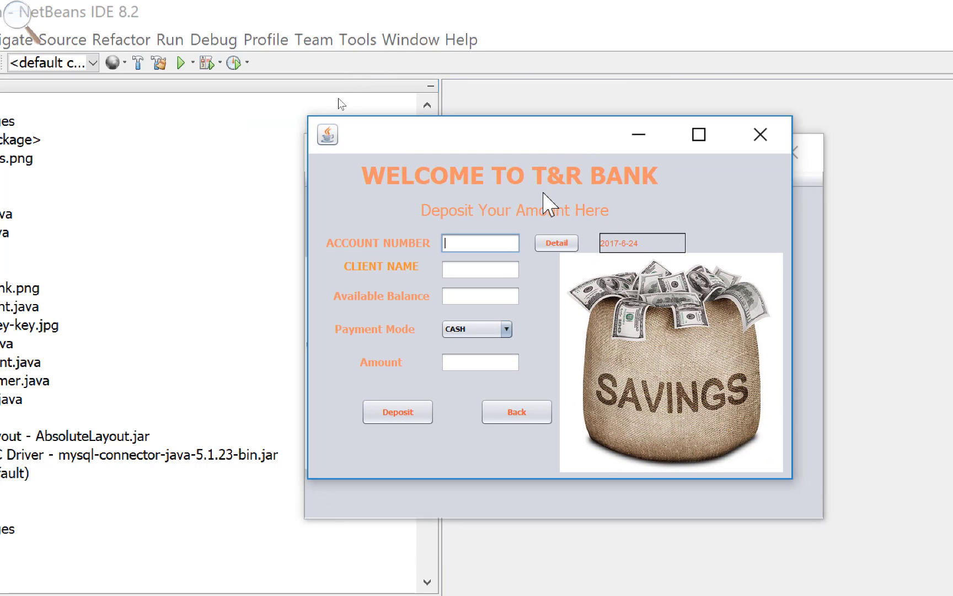
Deposit 500 into account 100004 and dismiss the confirmation
type("1000")
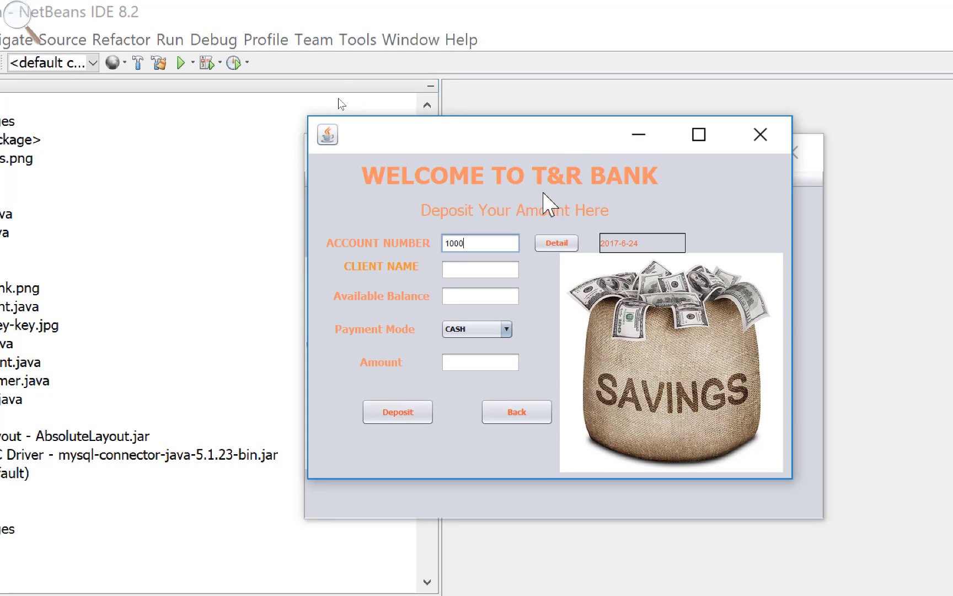
left_click(555, 243)
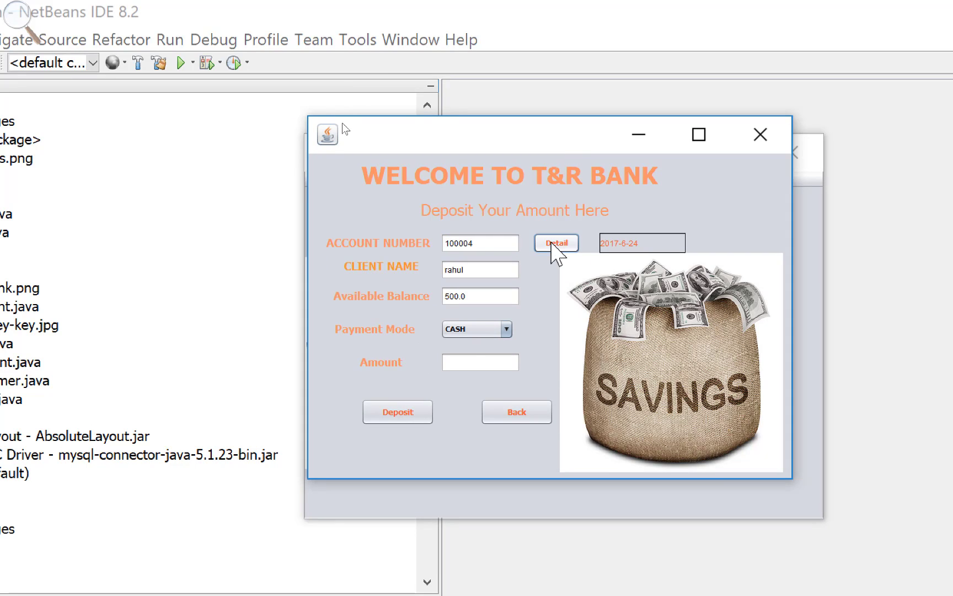
left_click(480, 363)
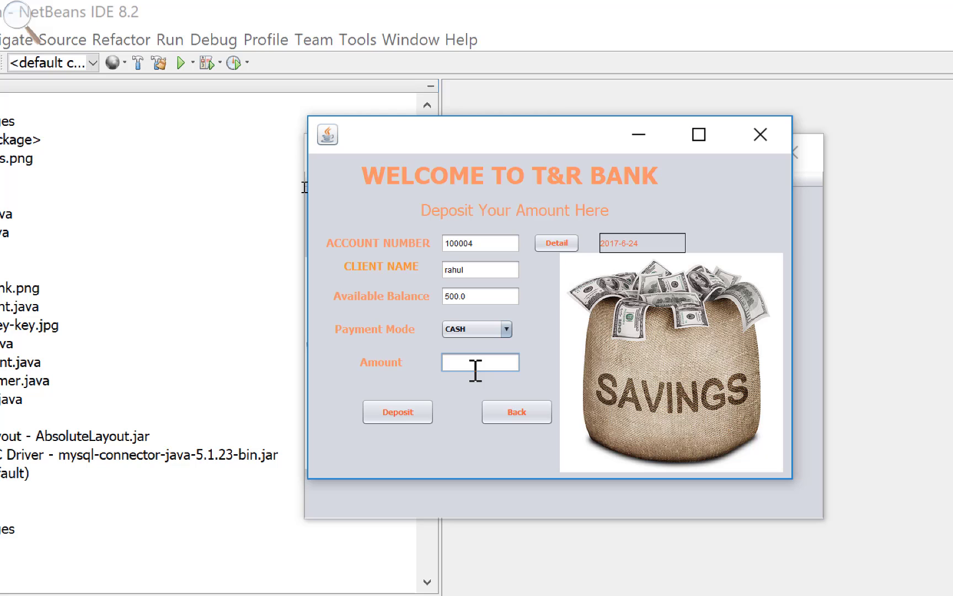
type("500")
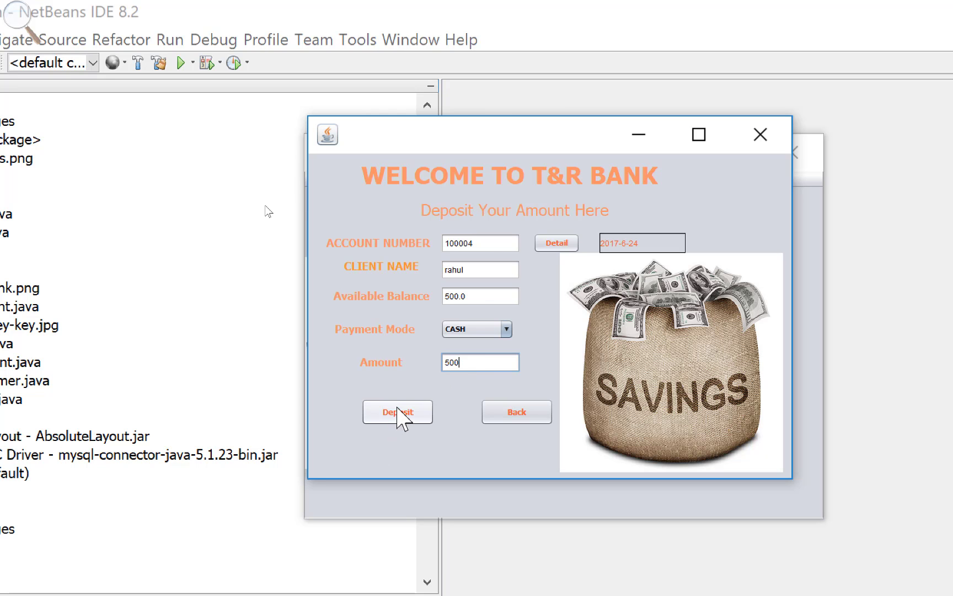
left_click(398, 411)
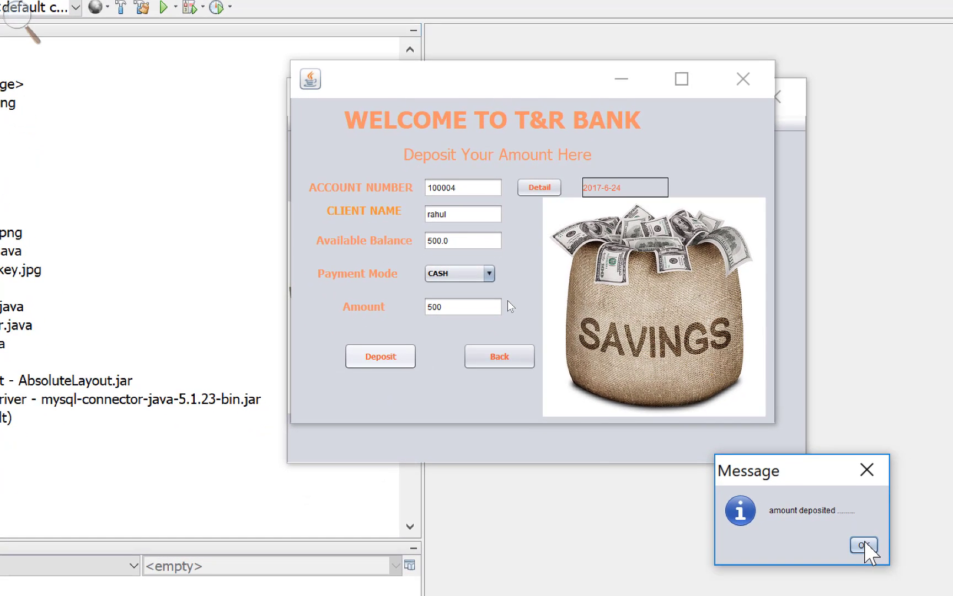
left_click(863, 544)
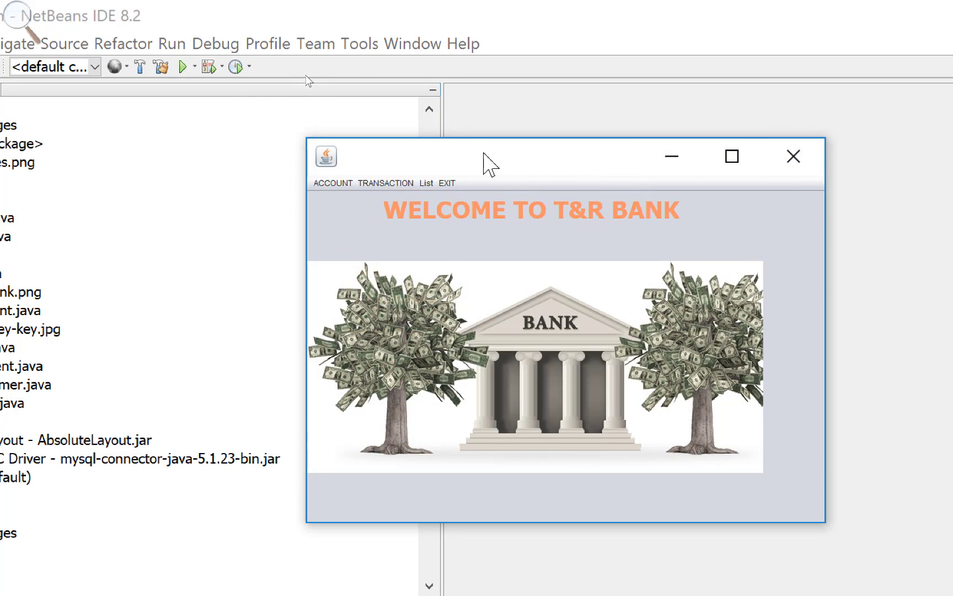
List all accounts, showing account 100004 with a 1000.0 balance
left_click(333, 183)
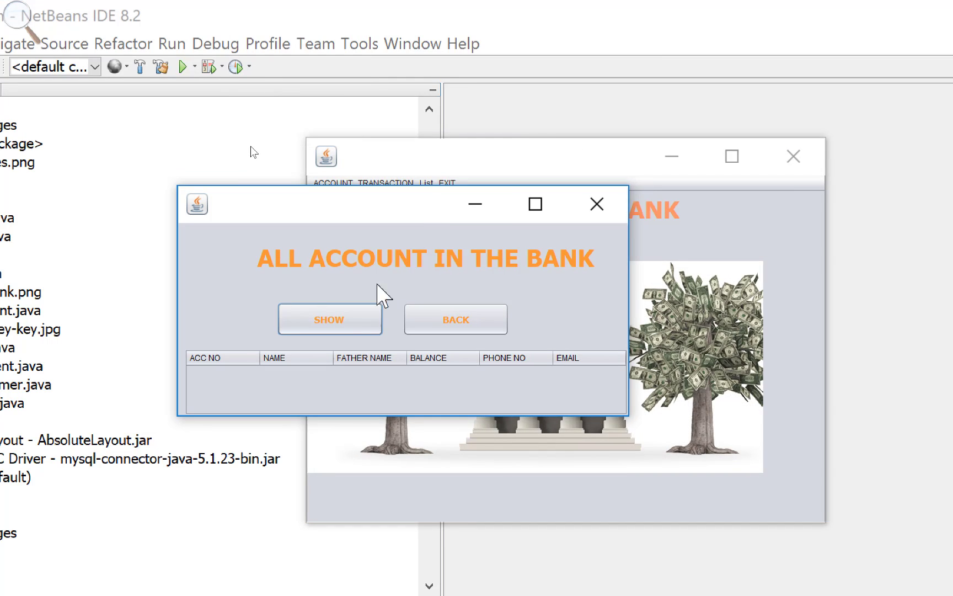
left_click(329, 319)
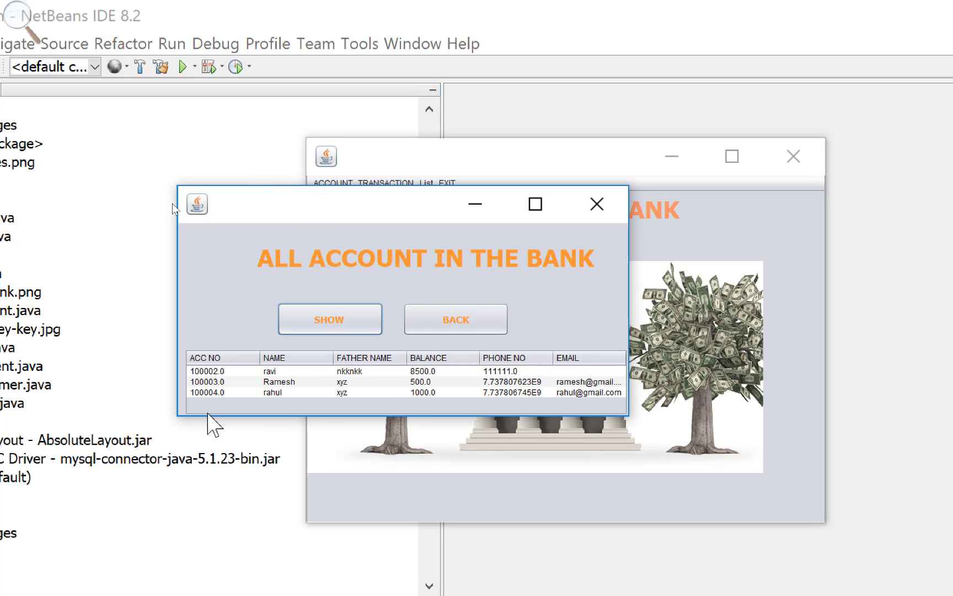
left_click(438, 392)
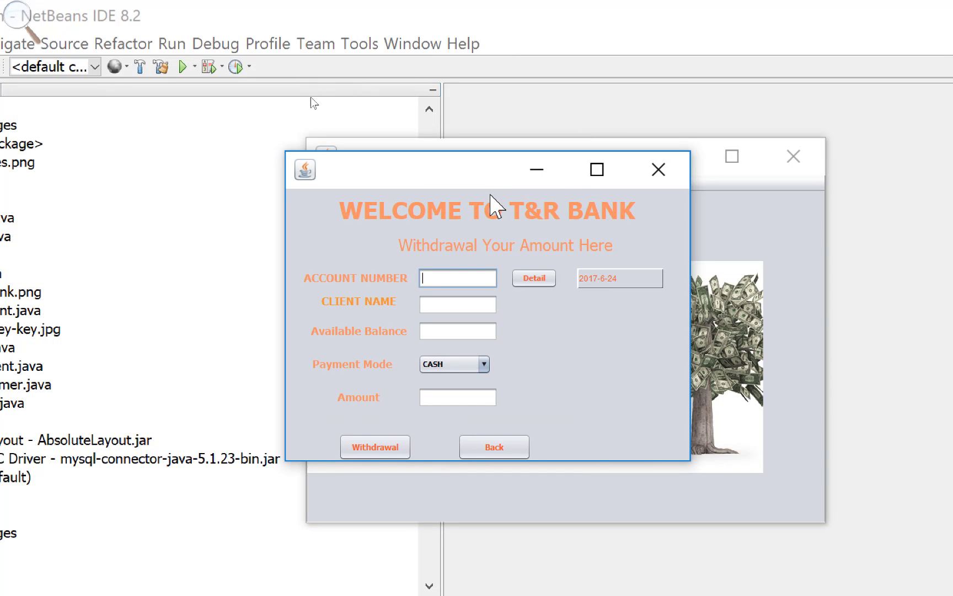
Withdraw 500 from account 100004 and dismiss the confirmation
type("1000")
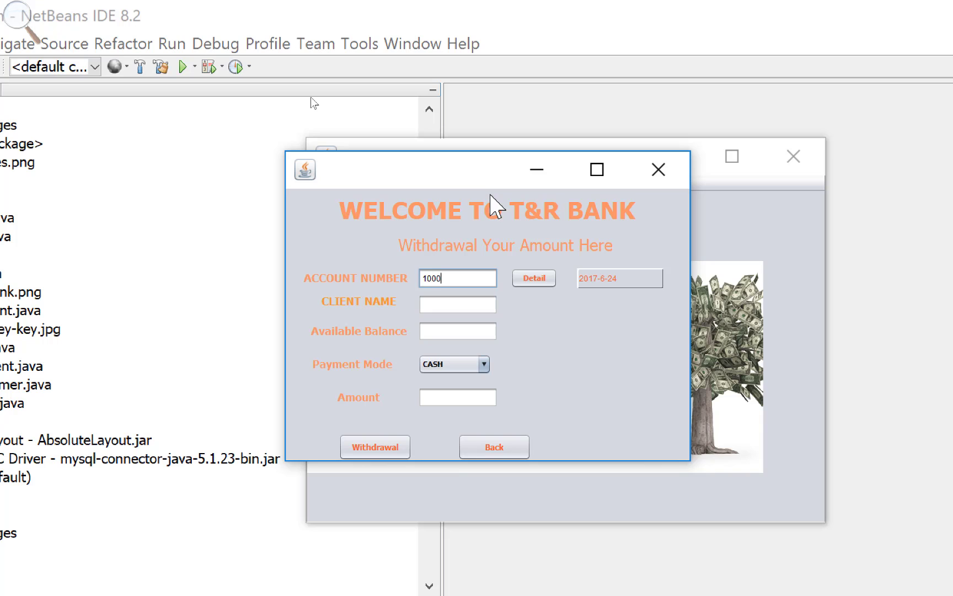
left_click(533, 278)
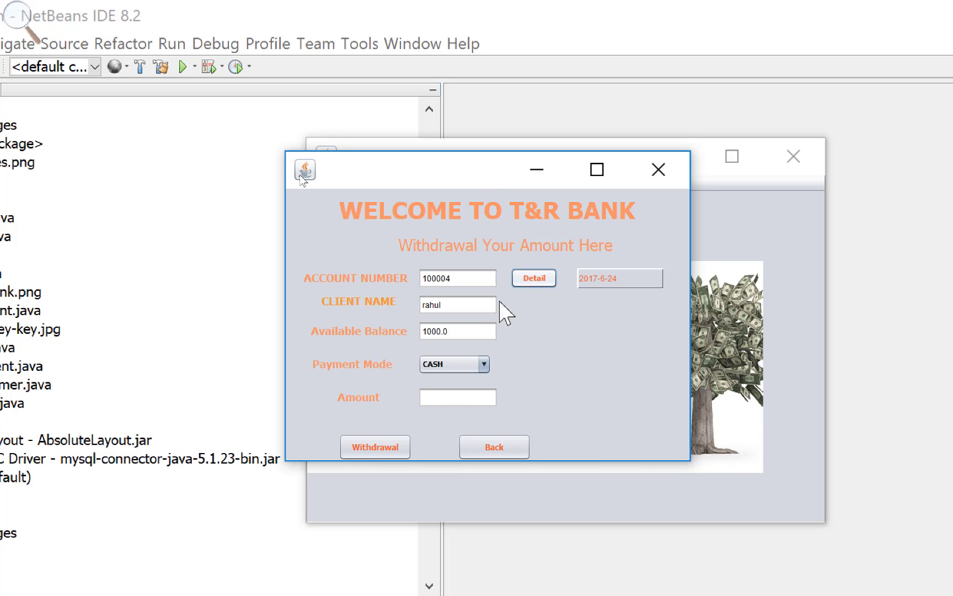
type("5")
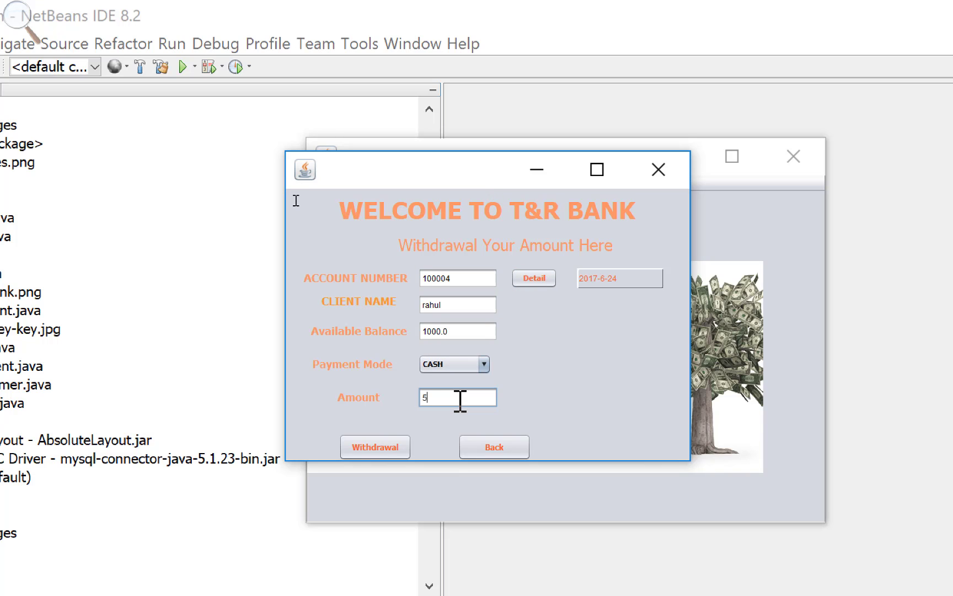
left_click(374, 446)
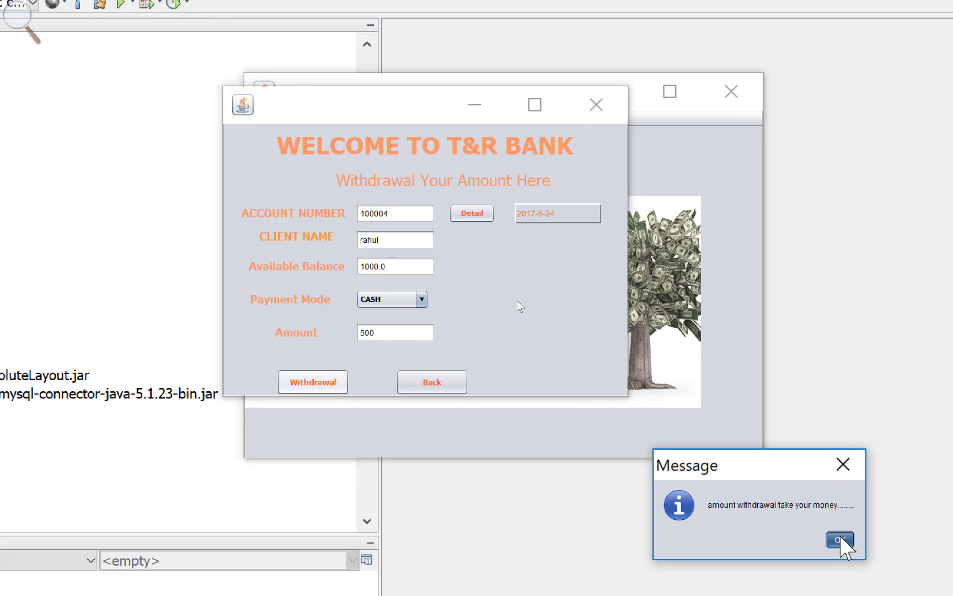
left_click(840, 540)
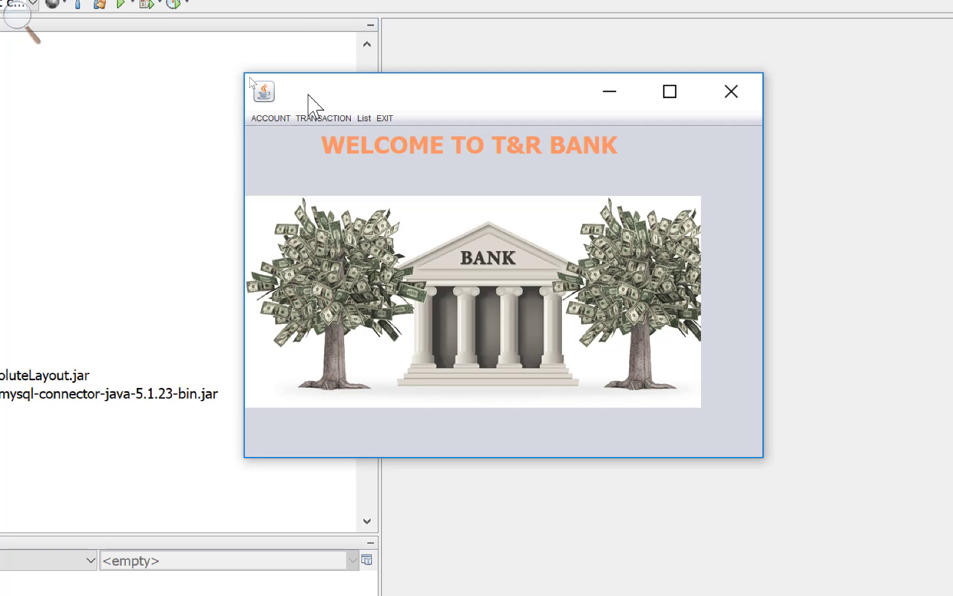
Check the all-customers list showing account 100004 at 500.0, then close it
left_click(270, 118)
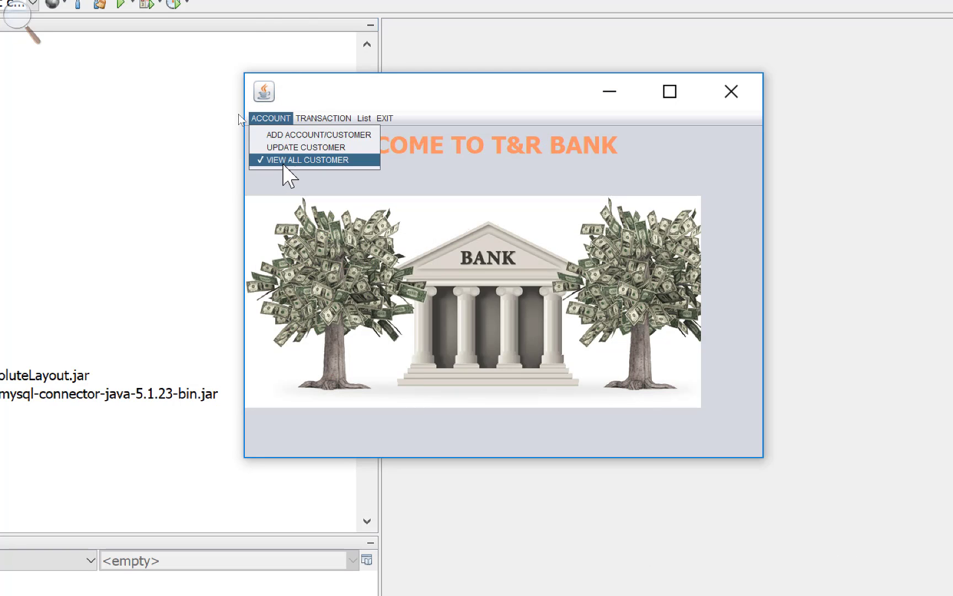
left_click(307, 160)
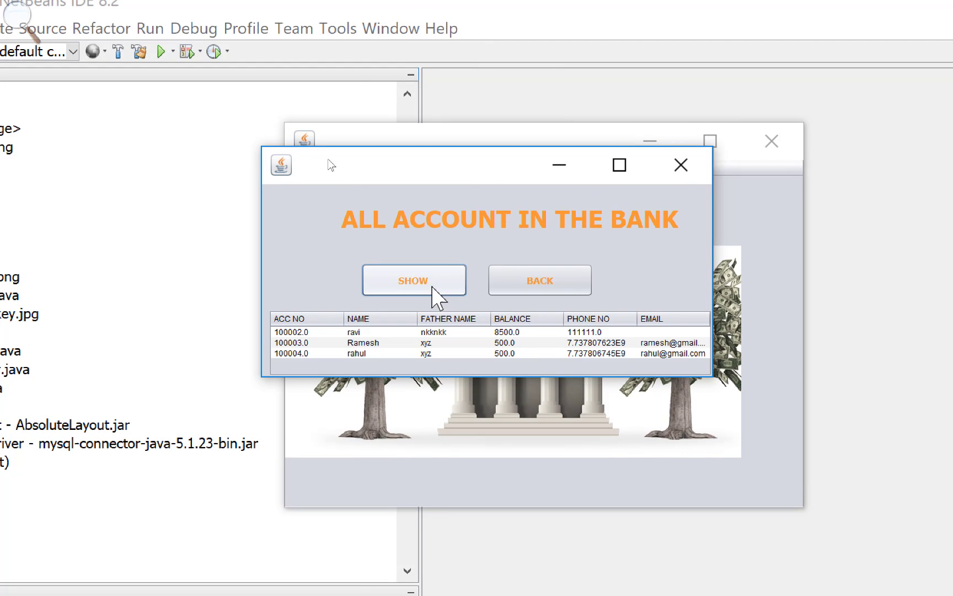
mouse_move(649, 170)
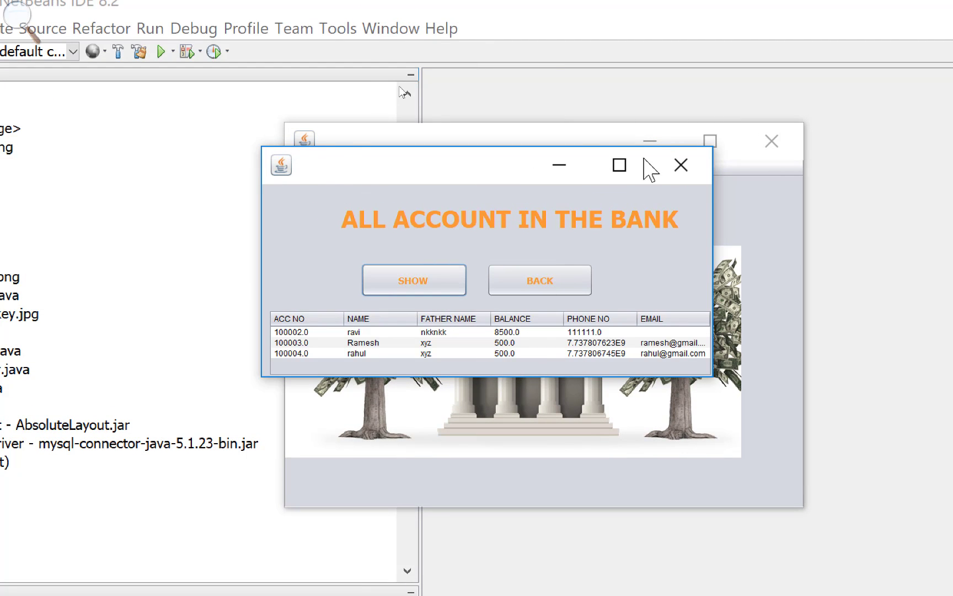
mouse_move(681, 165)
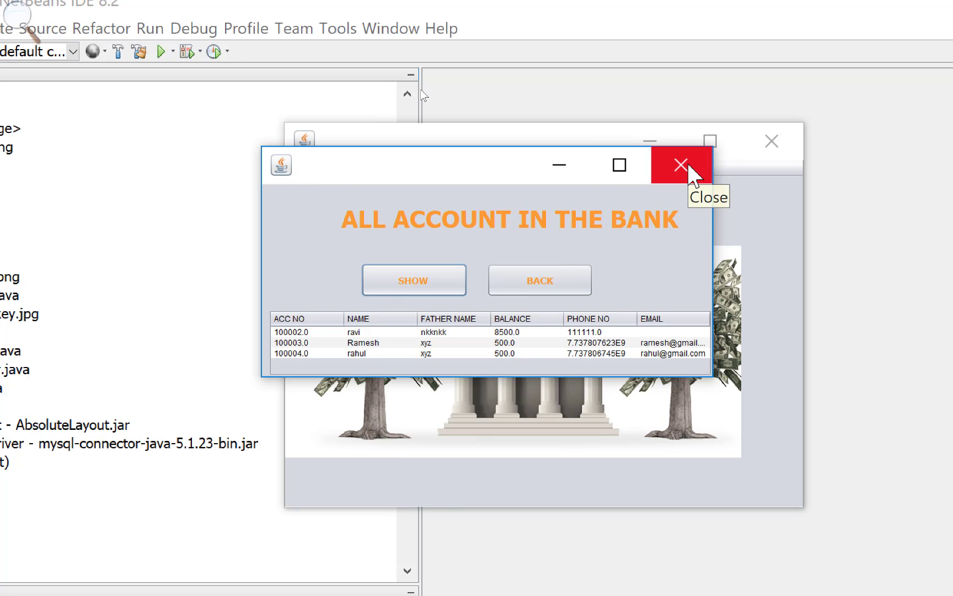
mouse_move(717, 171)
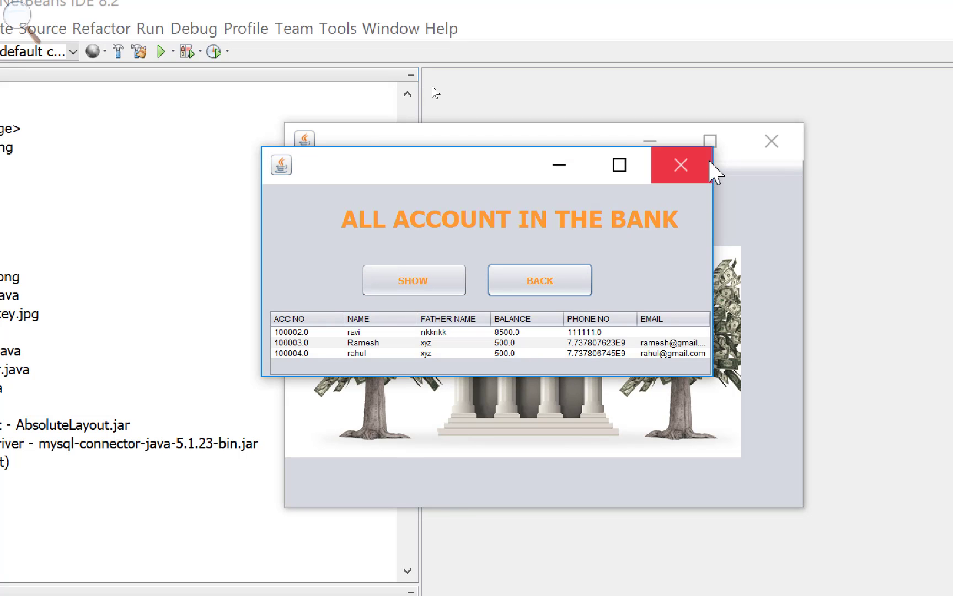
left_click(679, 165)
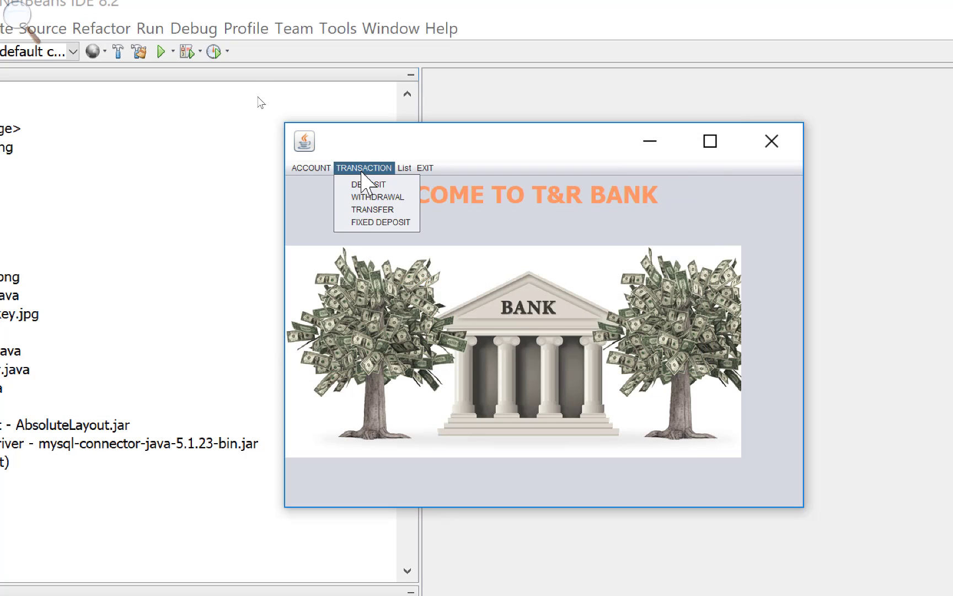
Transfer 500 from ravi's account 100002 to rahul's 100004 and dismiss the confirmation
left_click(373, 210)
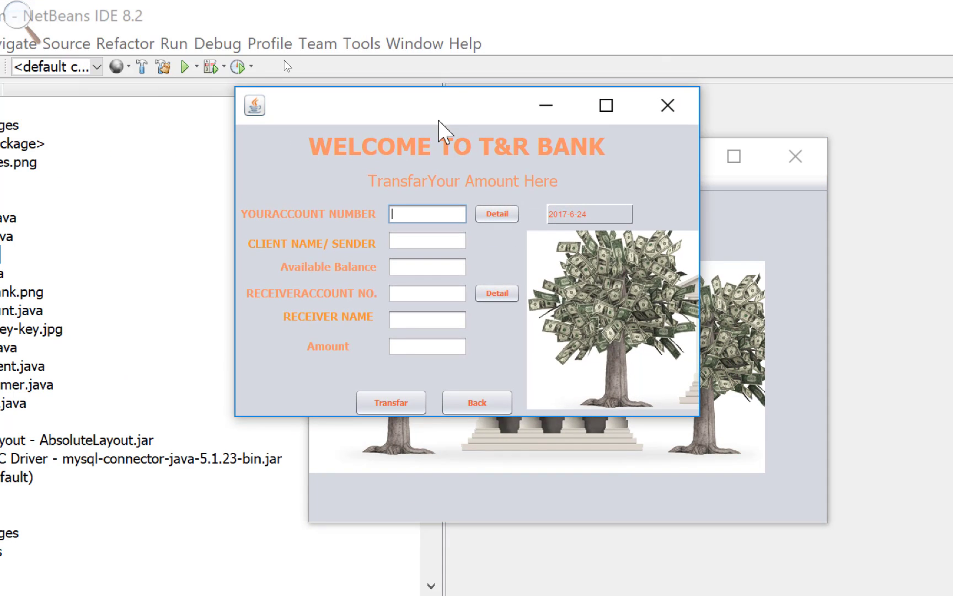
type("100002")
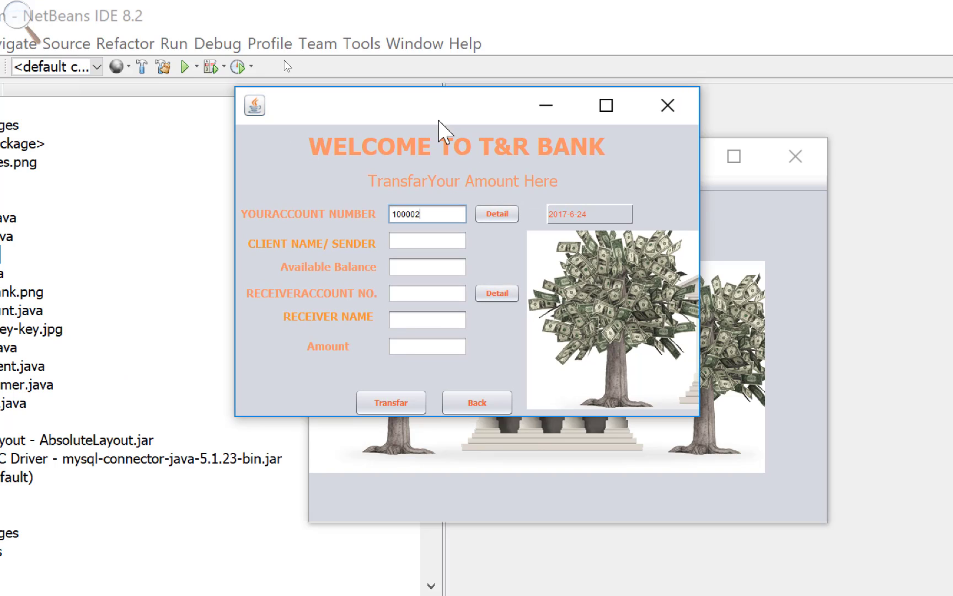
left_click(496, 213)
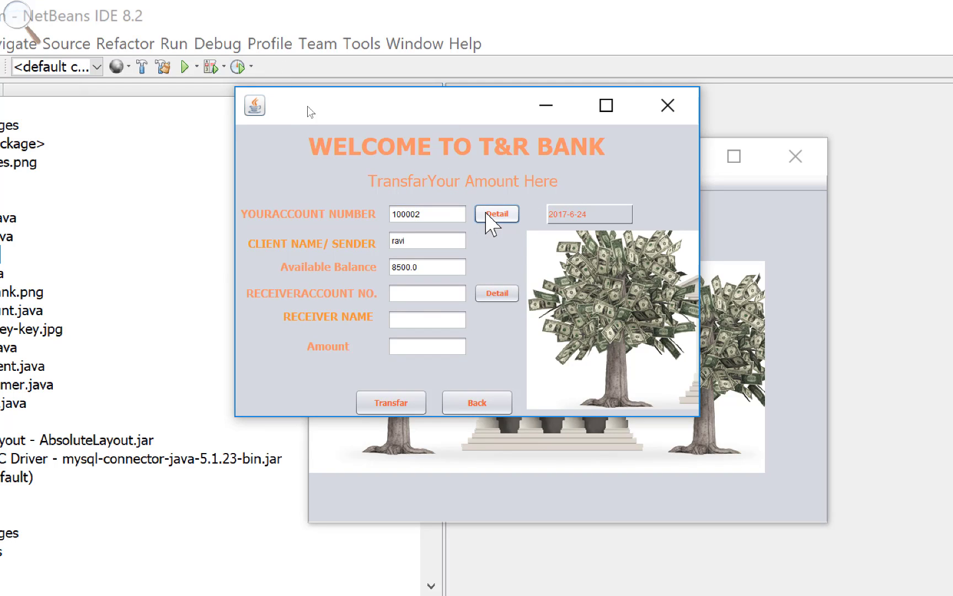
left_click(427, 293)
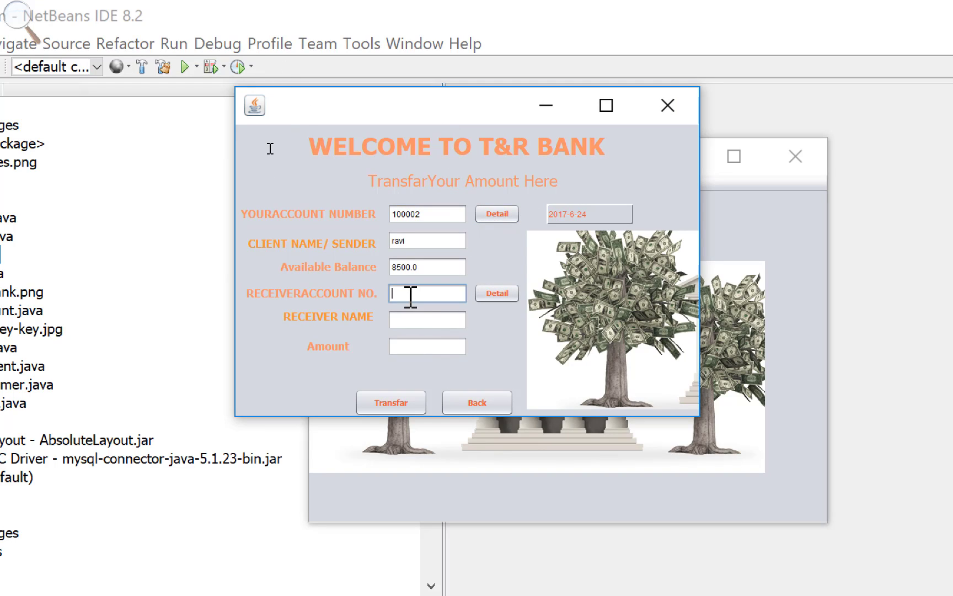
type("100004")
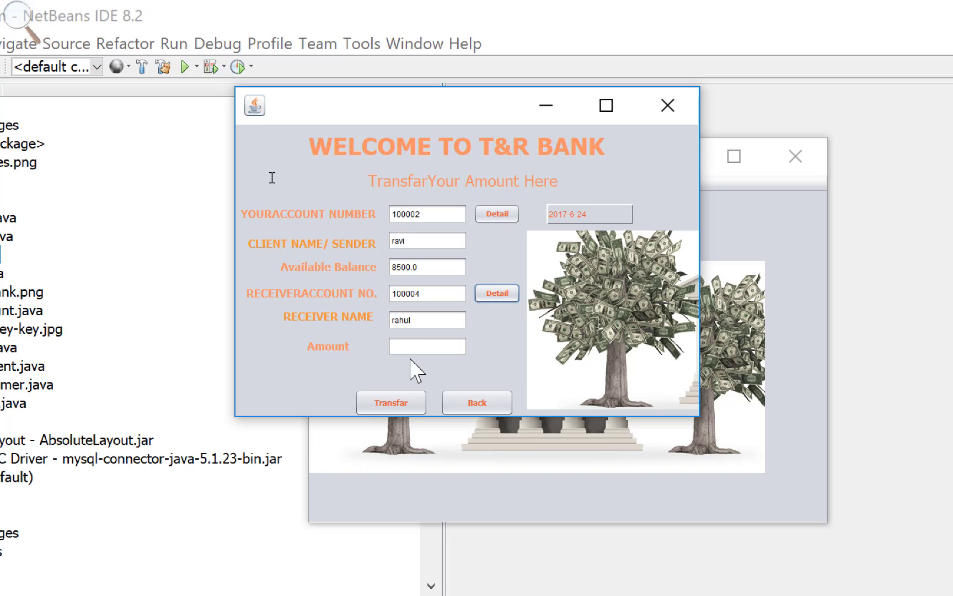
type("500")
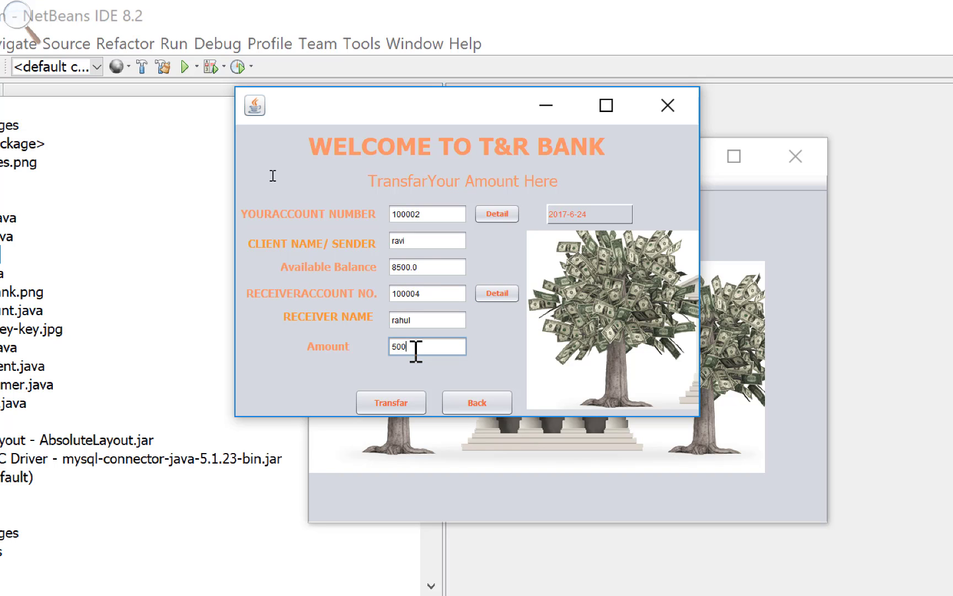
left_click(392, 401)
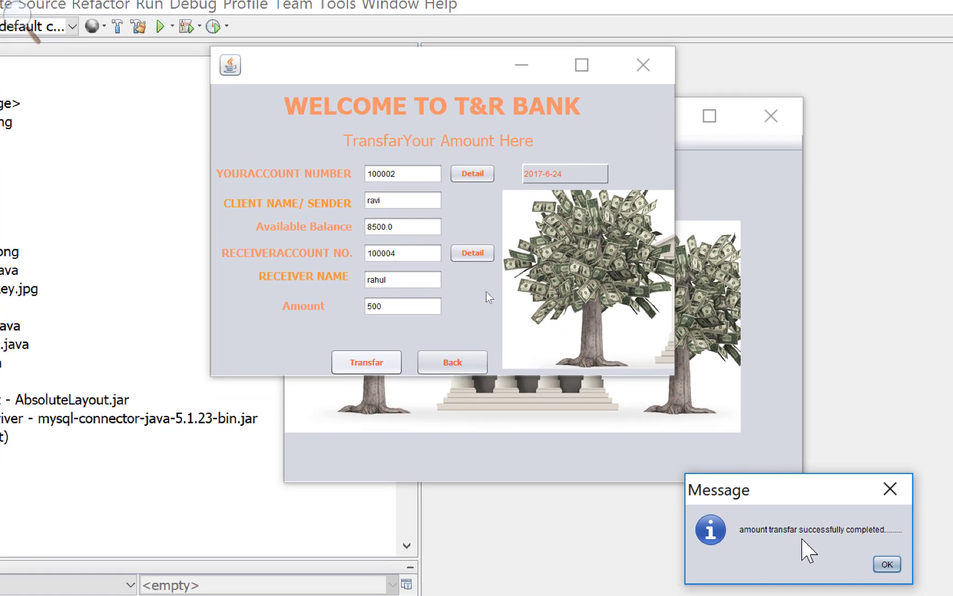
left_click(886, 563)
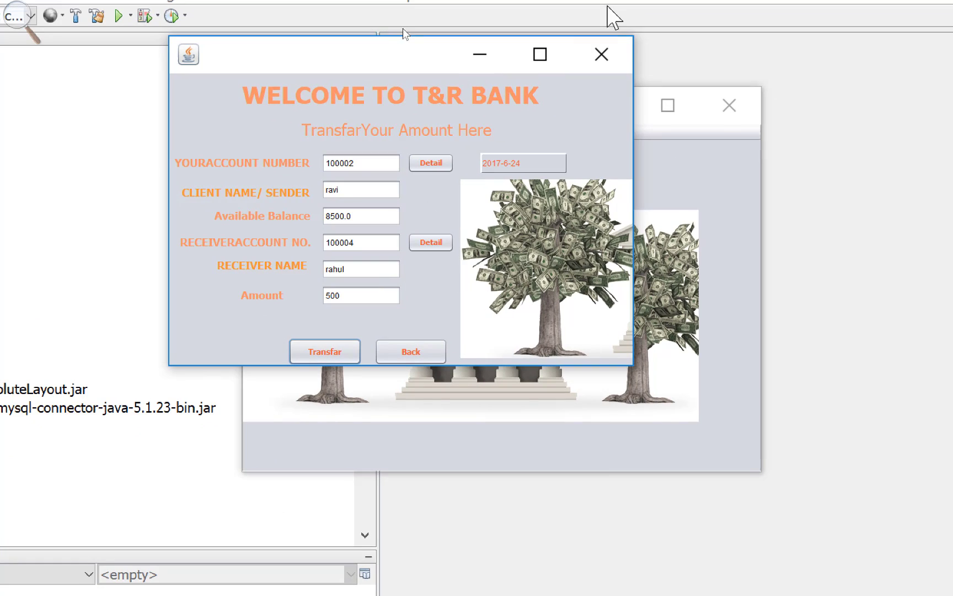
mouse_move(413, 424)
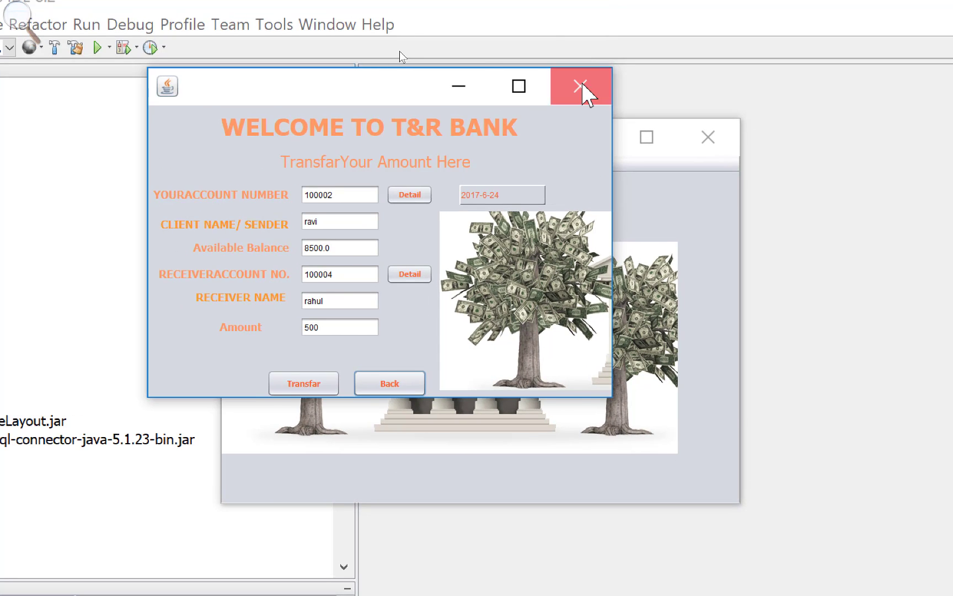
Close the transfer form and verify balances of 8000.0 for ravi and 1000.0 for rahul
left_click(579, 85)
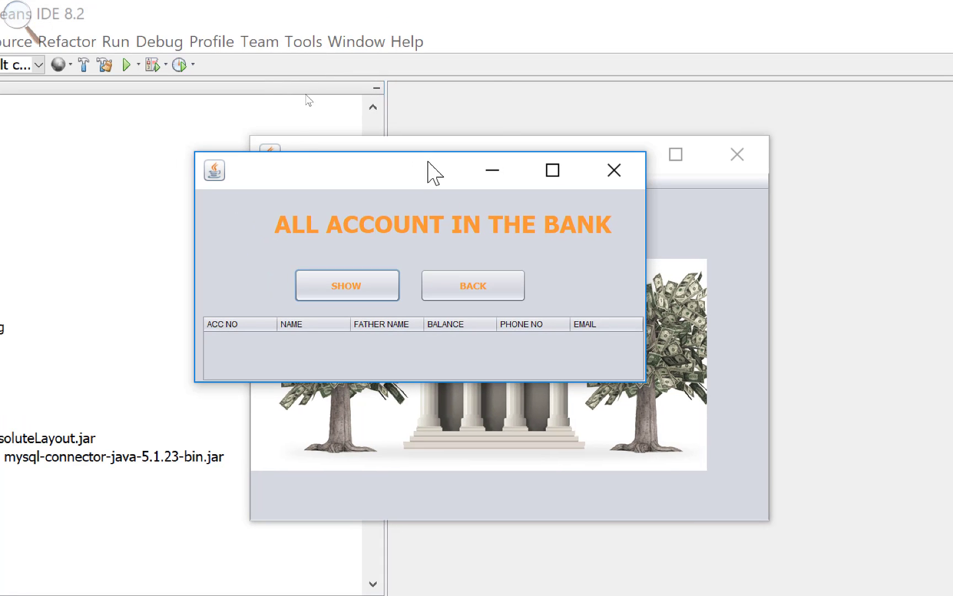
left_click(347, 285)
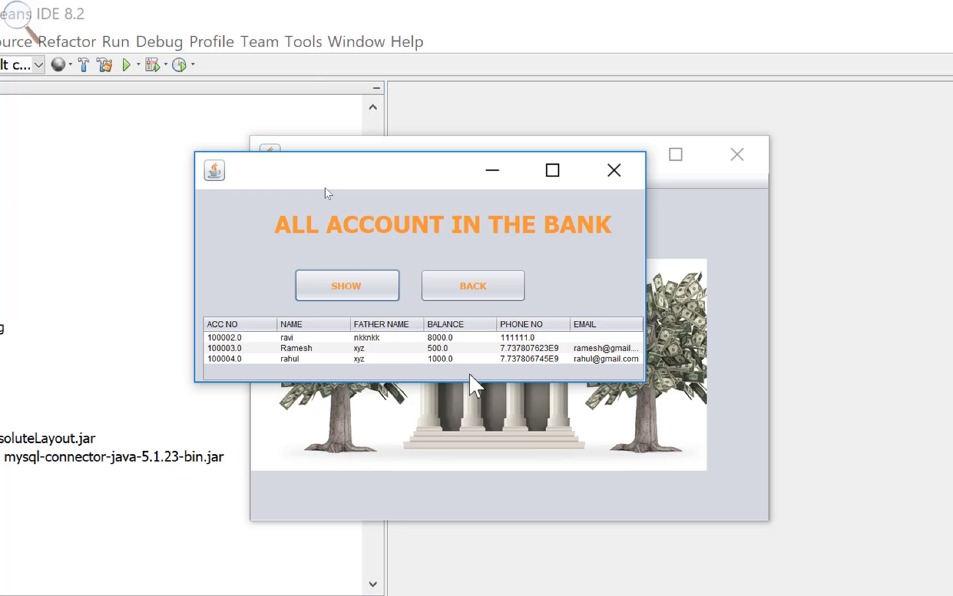
left_click(472, 286)
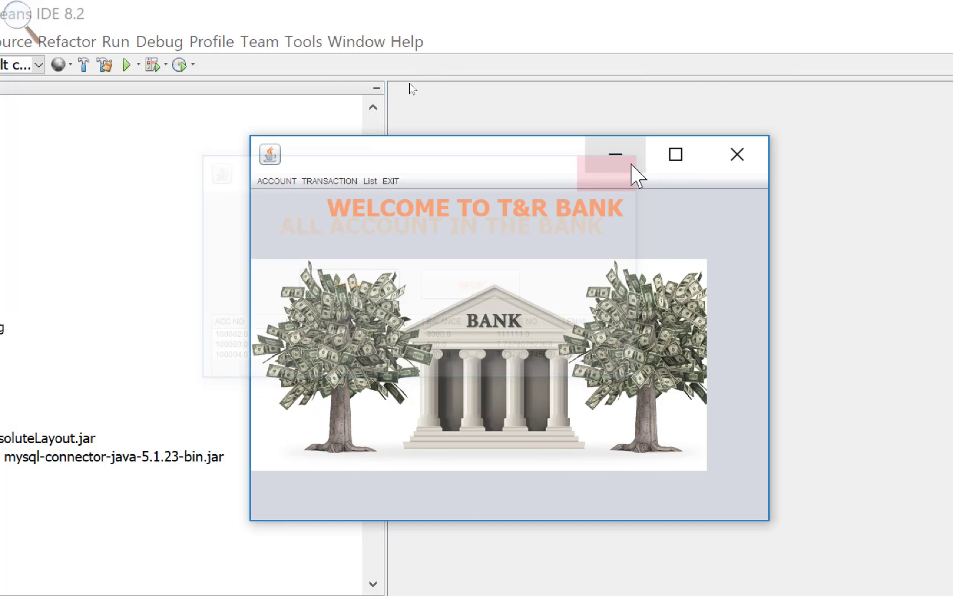
left_click(330, 181)
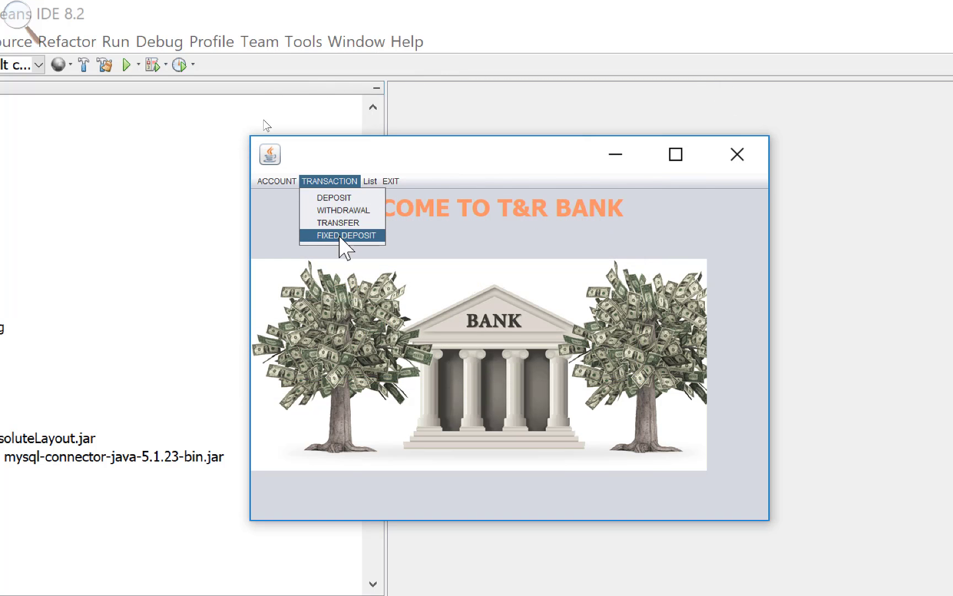
Create a 500 fixed deposit at 10% for 1 year on account 100004, then close the form
left_click(343, 235)
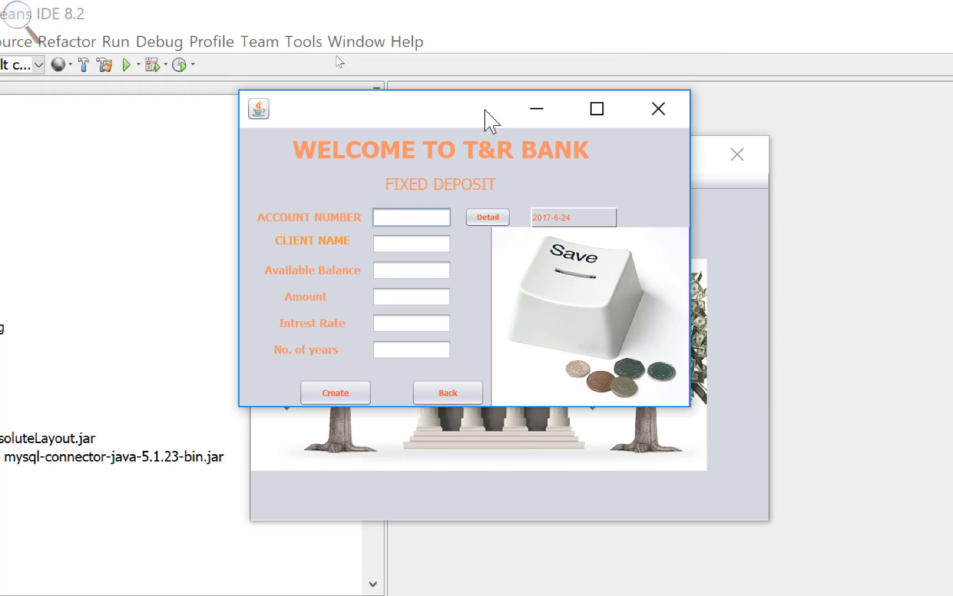
type("100")
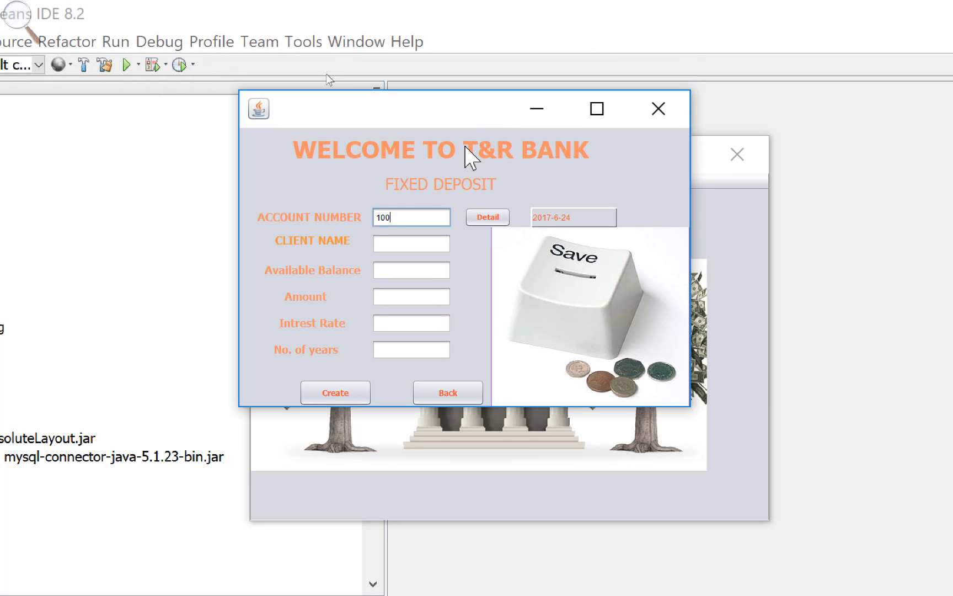
type("004")
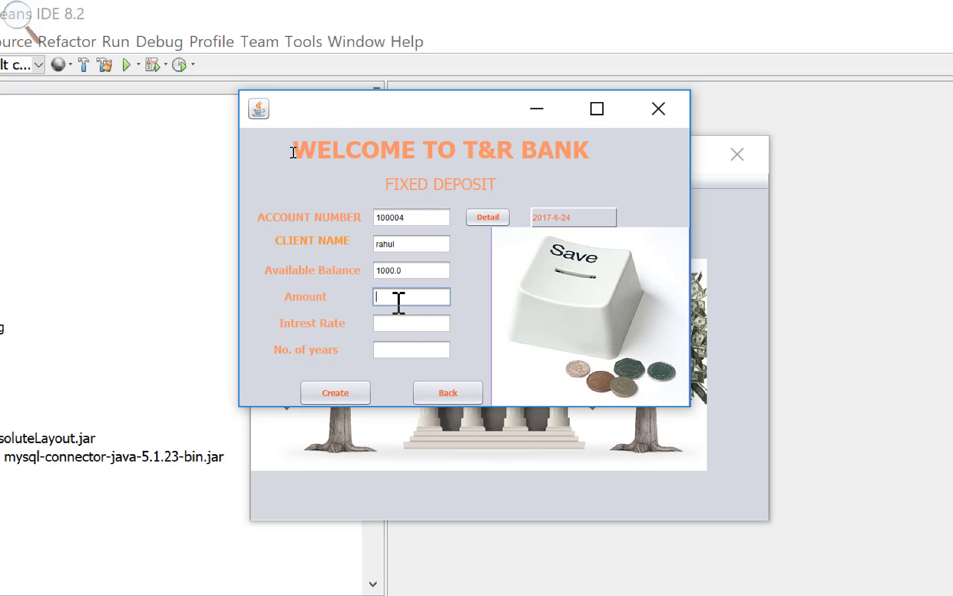
type("500")
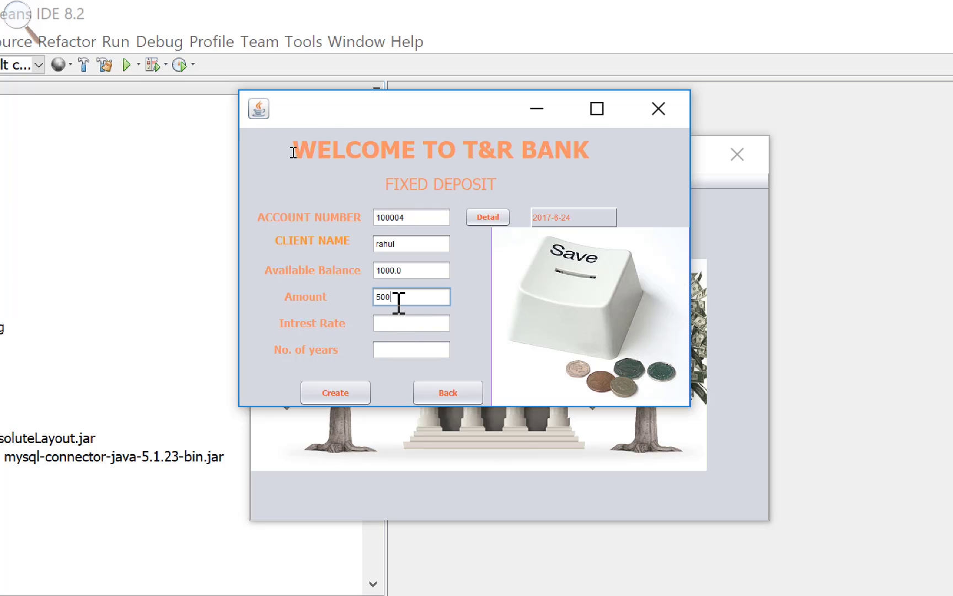
type("10")
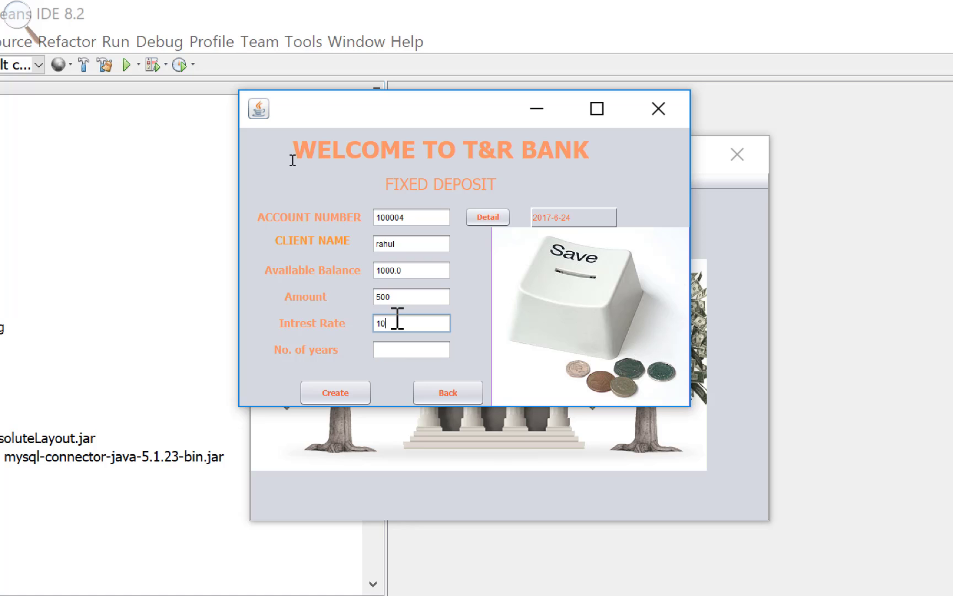
type("1")
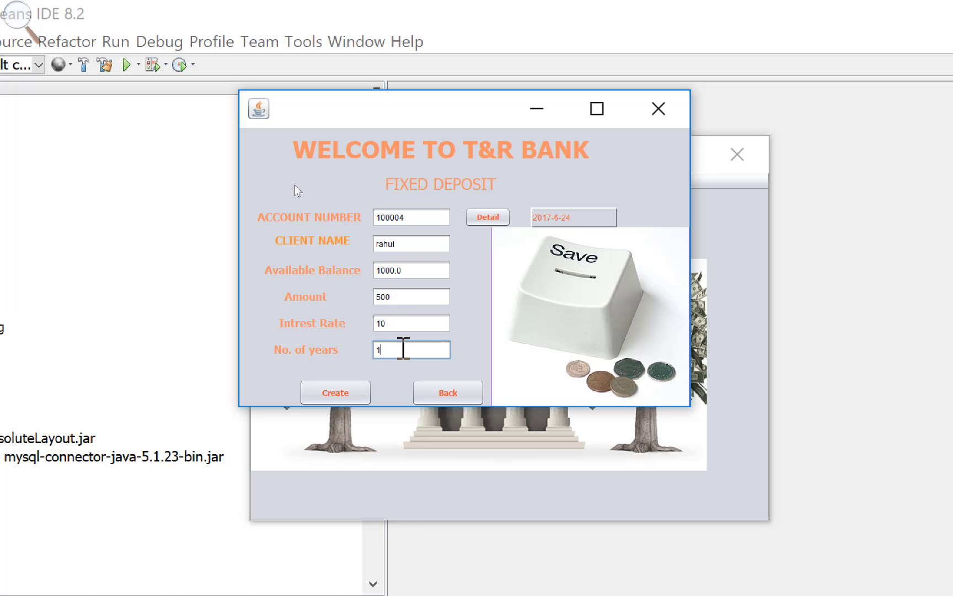
left_click(335, 392)
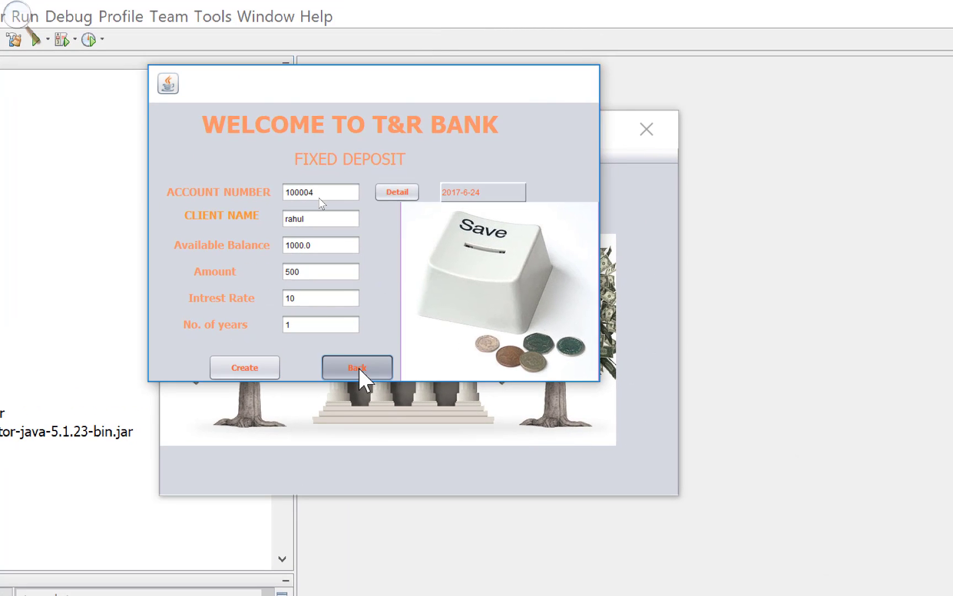
left_click(356, 368)
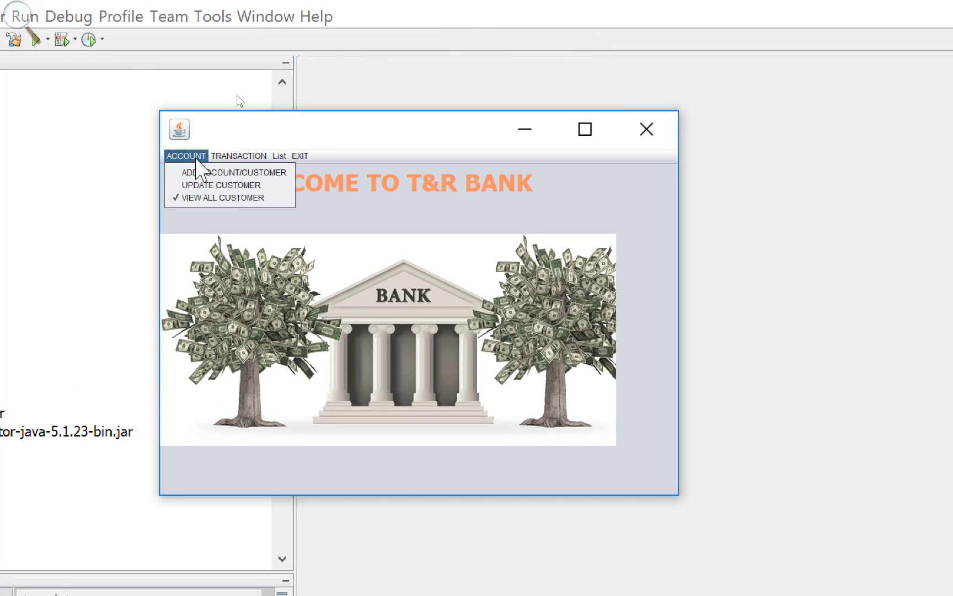
List fixed deposits 1001 and 1002, with 100004 maturing at 550, then close the app
left_click(222, 198)
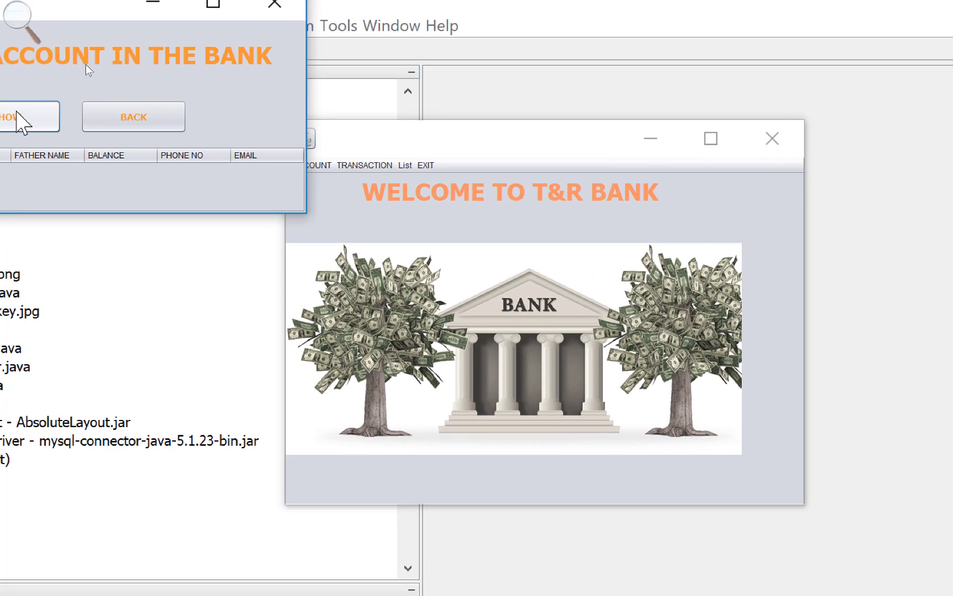
left_click(25, 116)
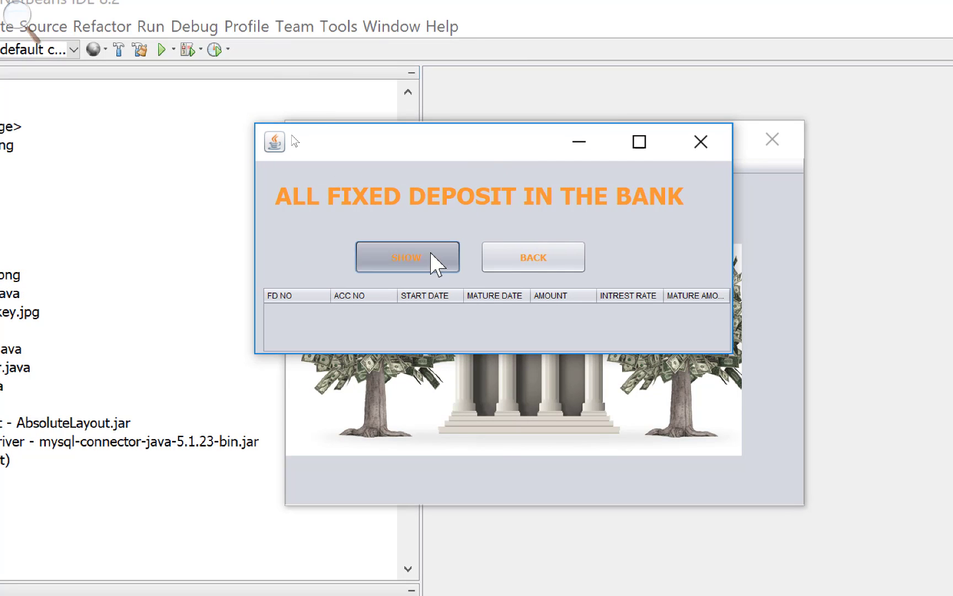
left_click(406, 257)
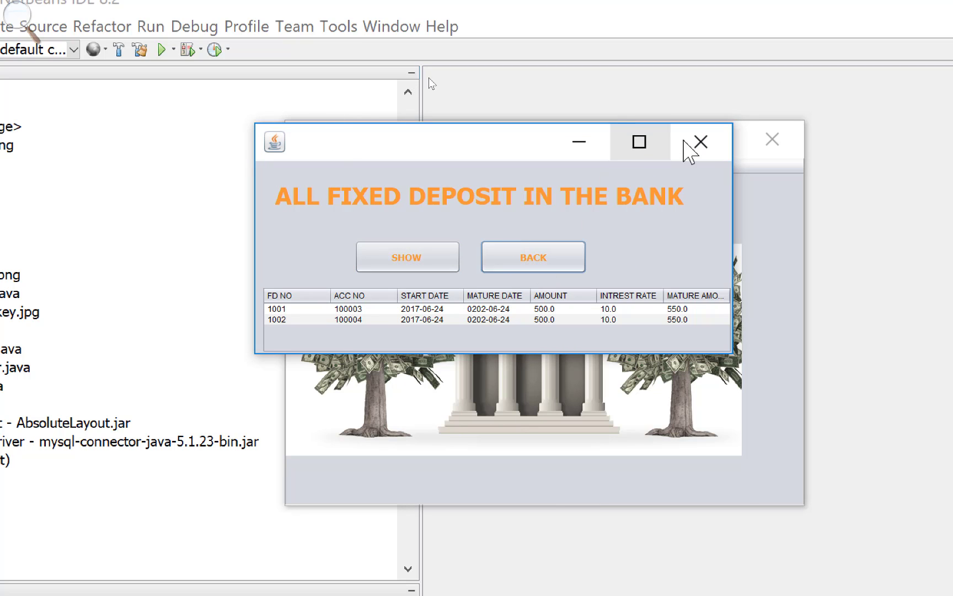
left_click(700, 142)
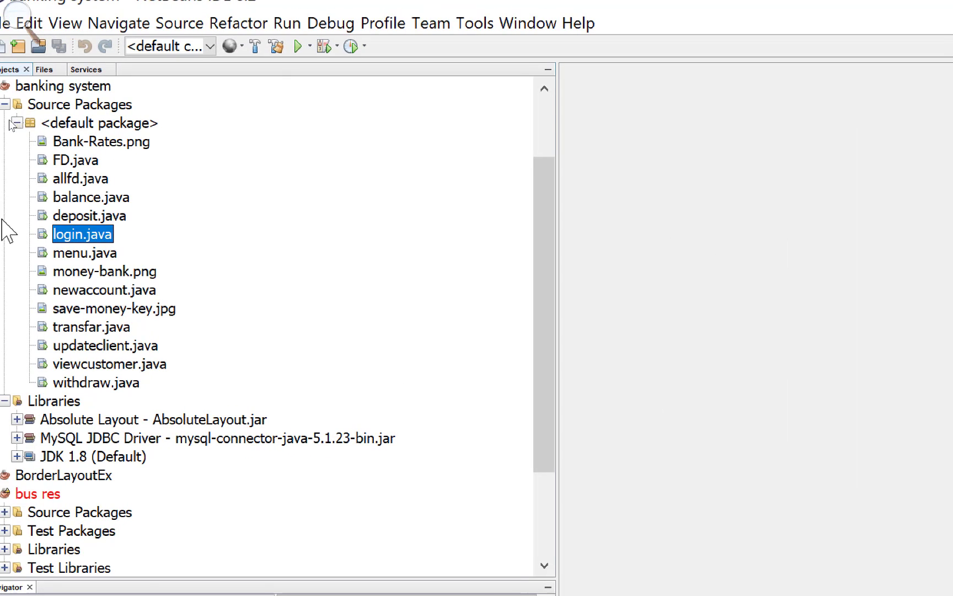
Rerun login.java and log in as admin to reach the T&R Bank welcome window
right_click(83, 233)
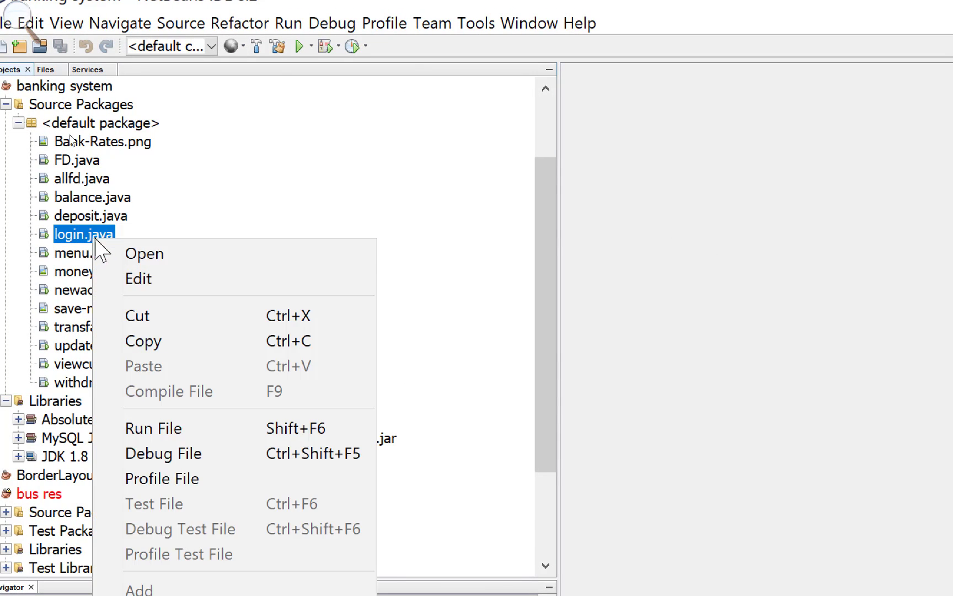
left_click(153, 427)
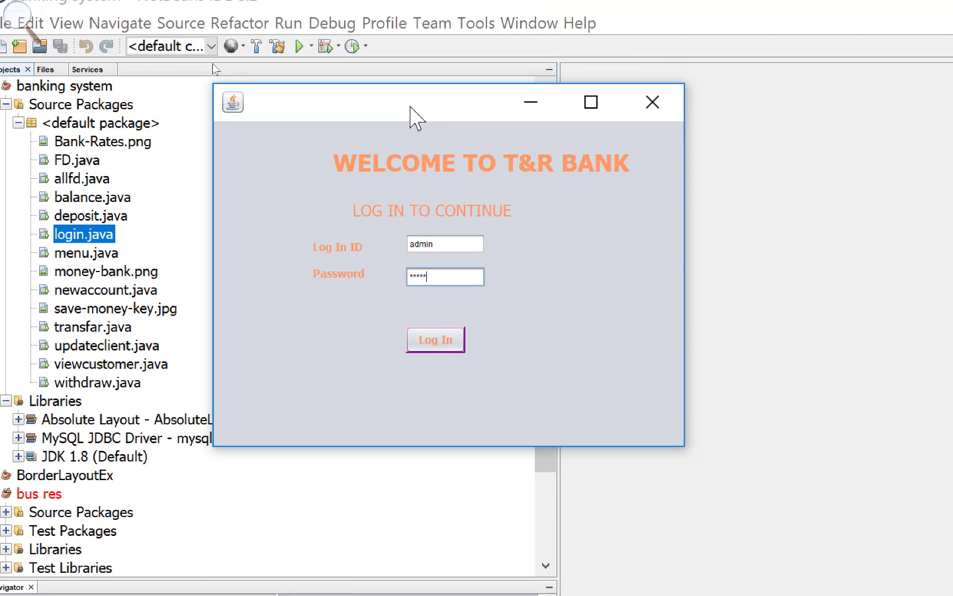
left_click(435, 339)
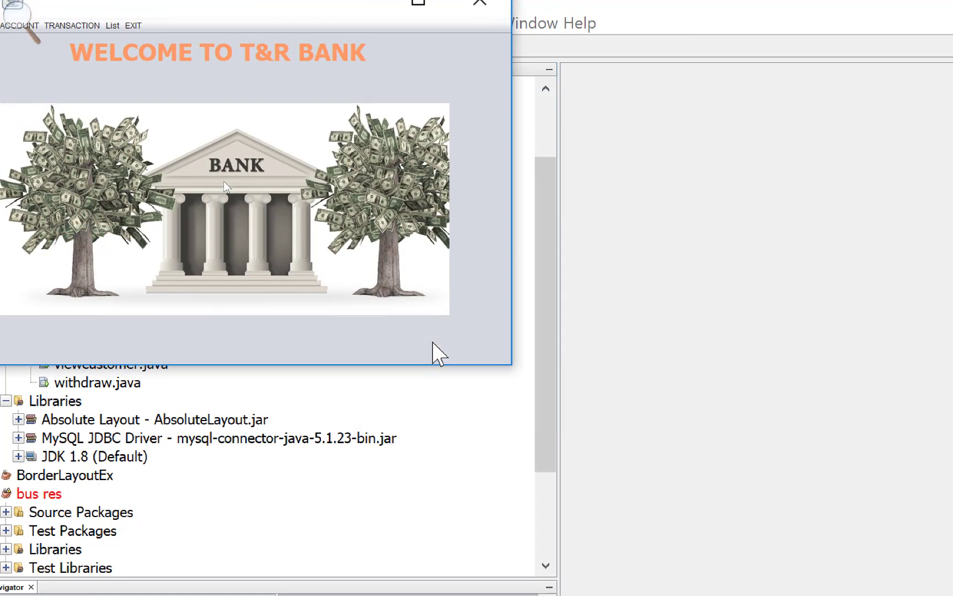
View the account statement for rahul's account 100004
left_click(124, 46)
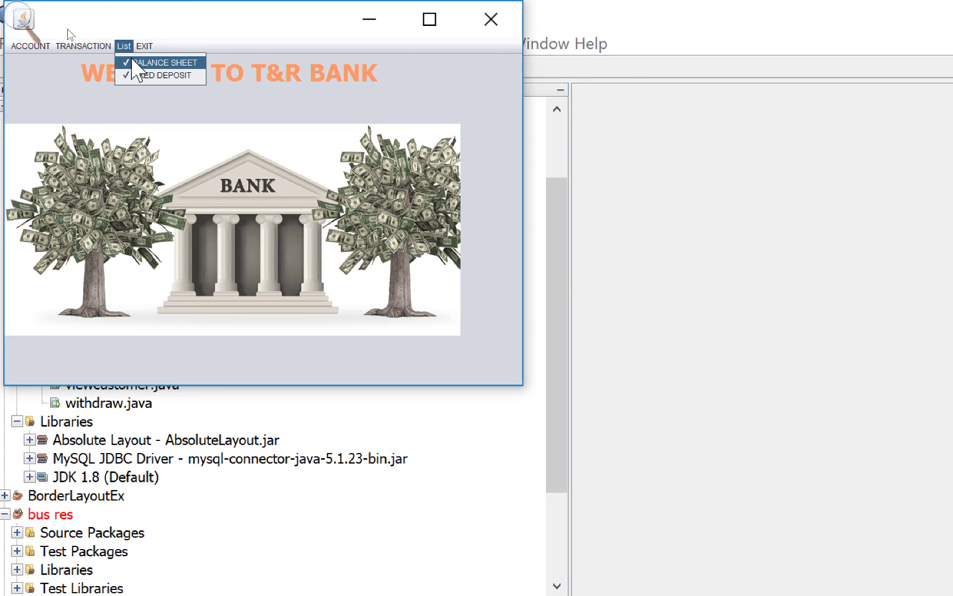
left_click(160, 61)
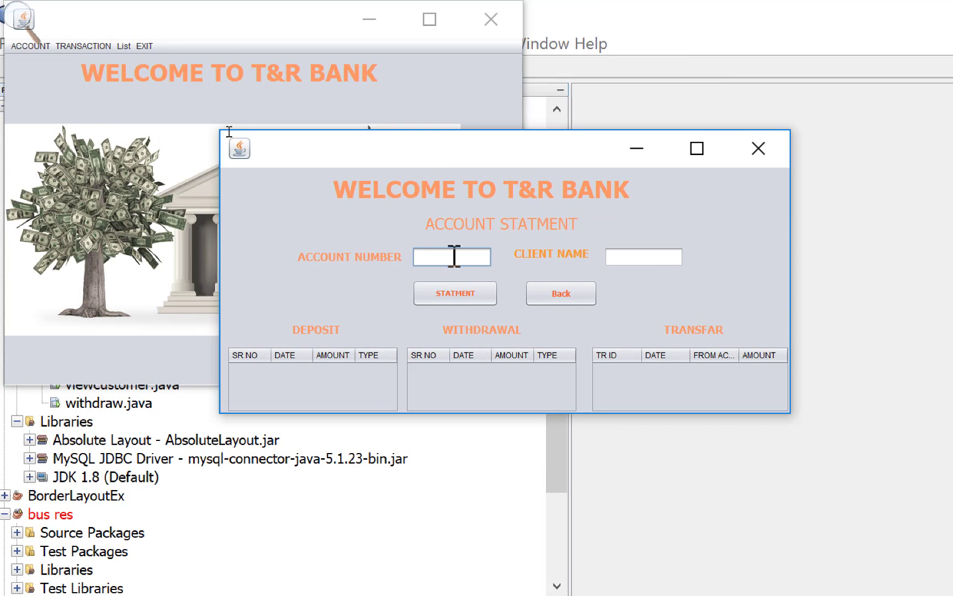
type("100")
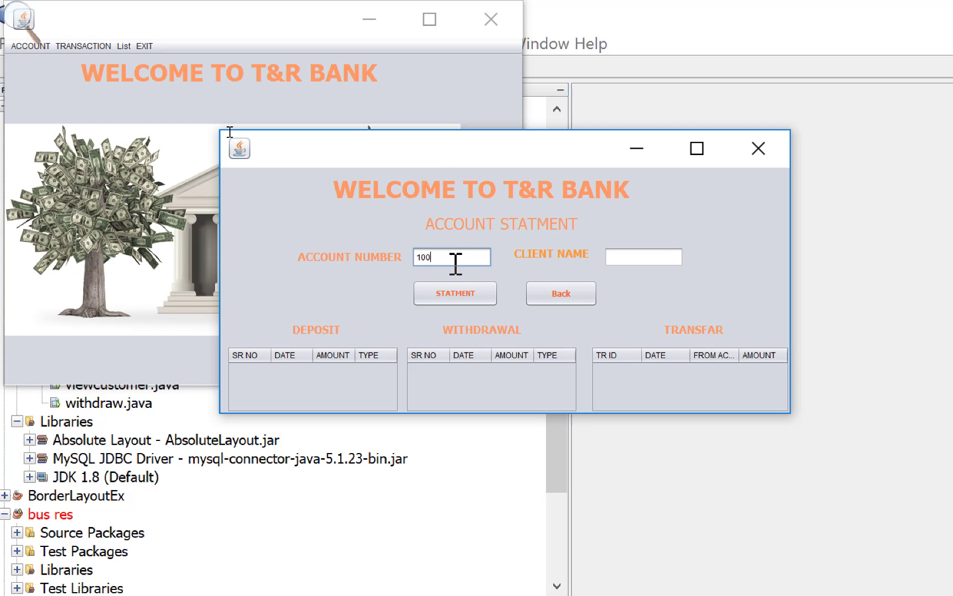
type("004")
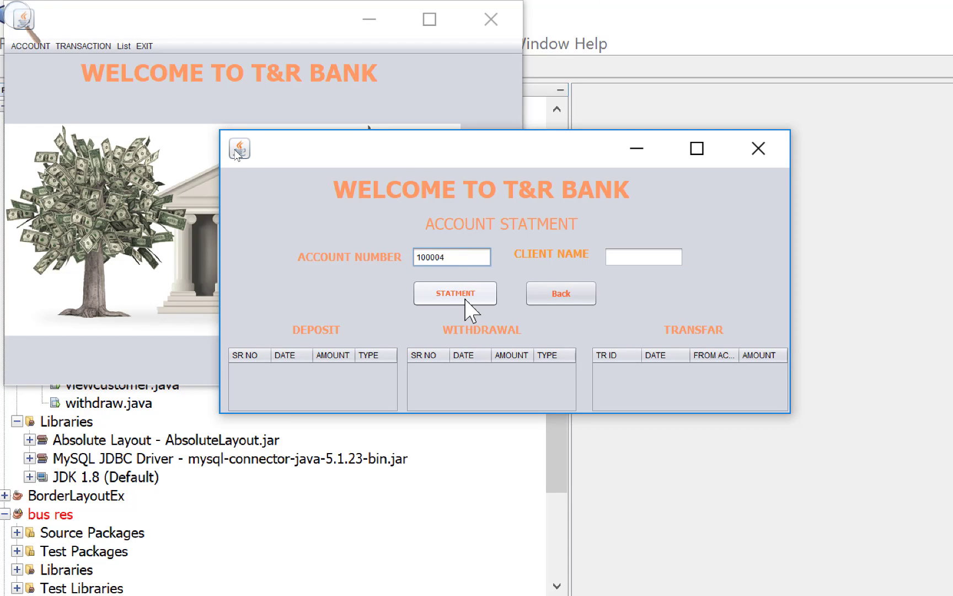
left_click(454, 293)
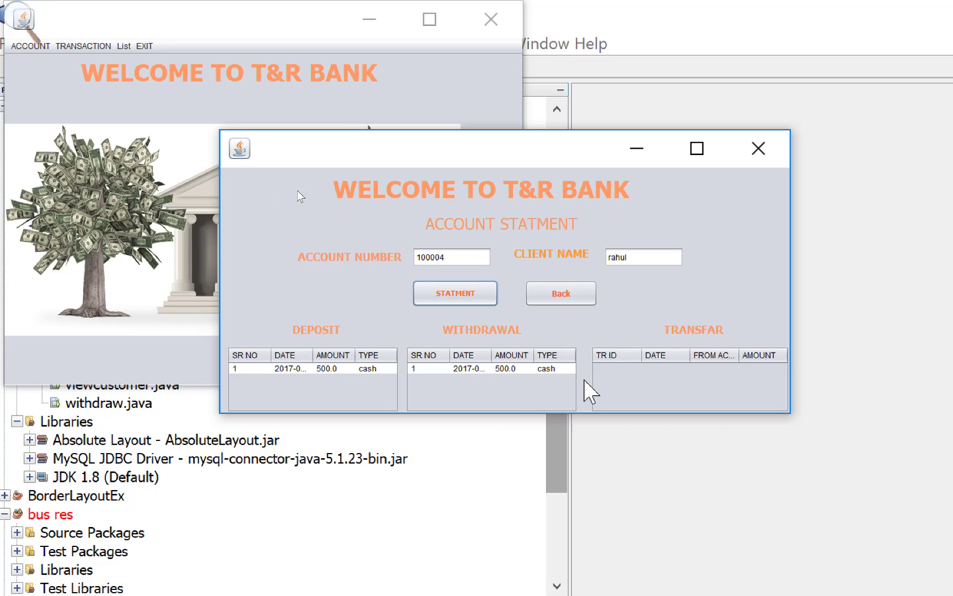
mouse_move(619, 395)
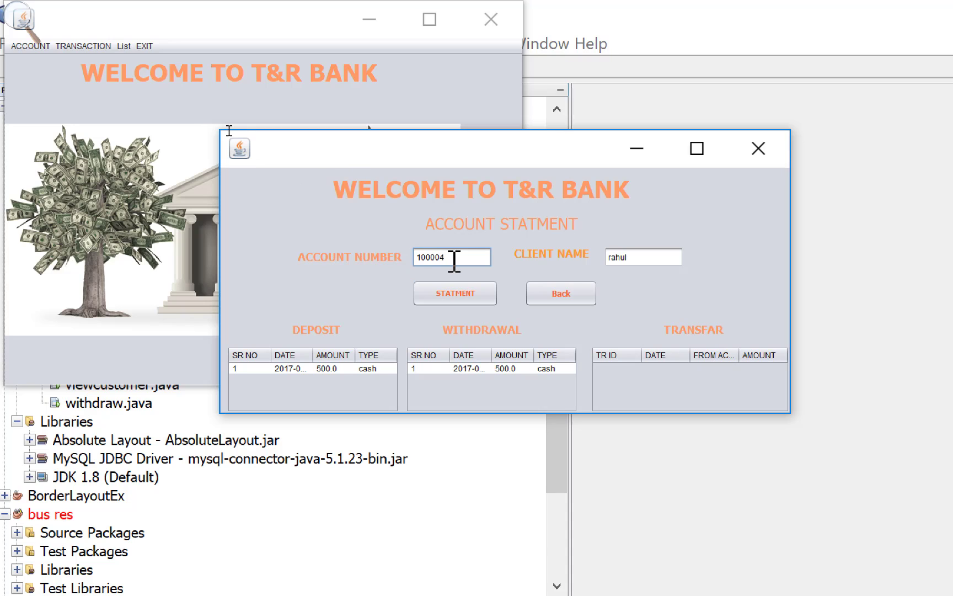
View ravi's account 100002 statement, then close the statement window
left_click(454, 292)
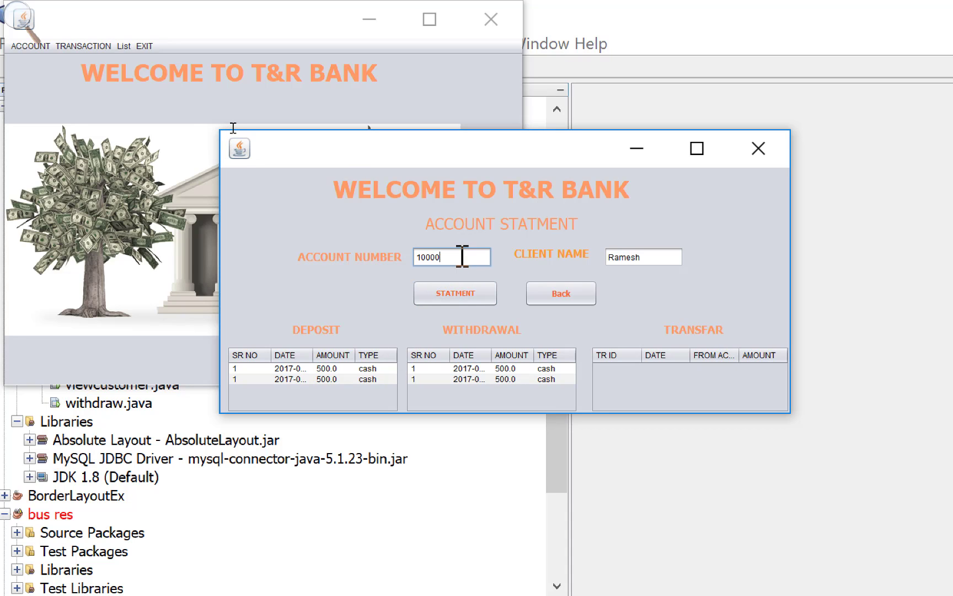
left_click(454, 293)
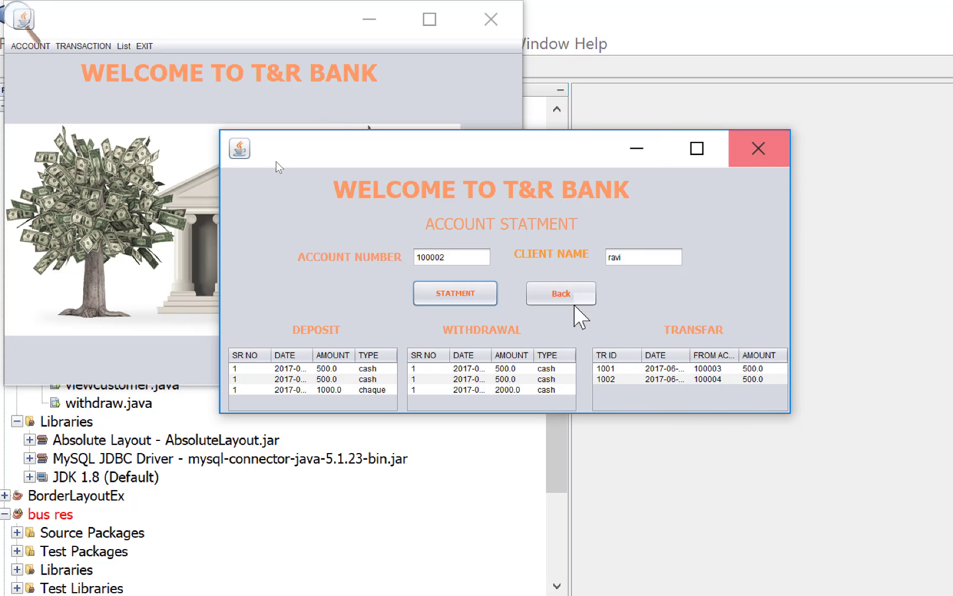
left_click(560, 293)
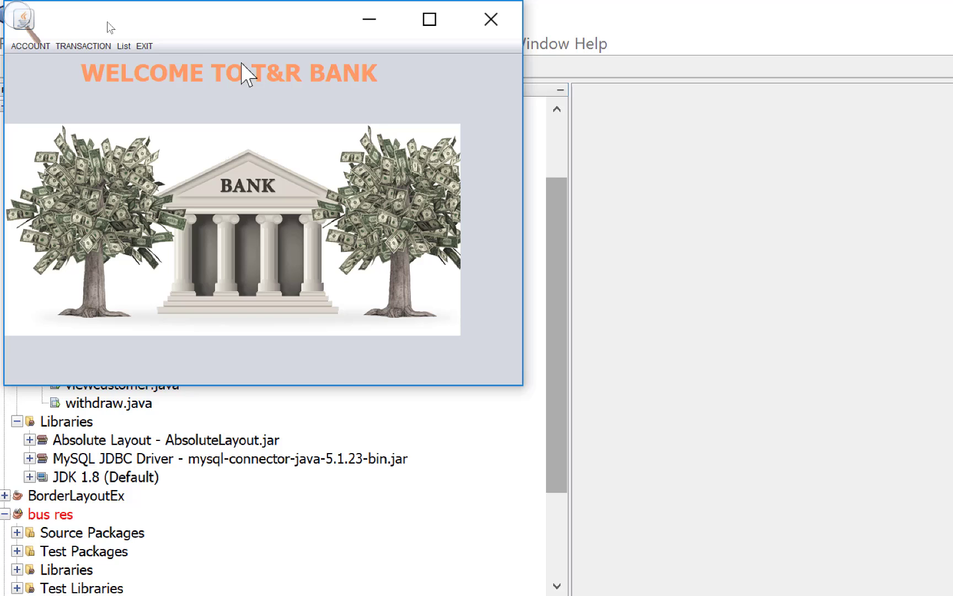
left_click(145, 46)
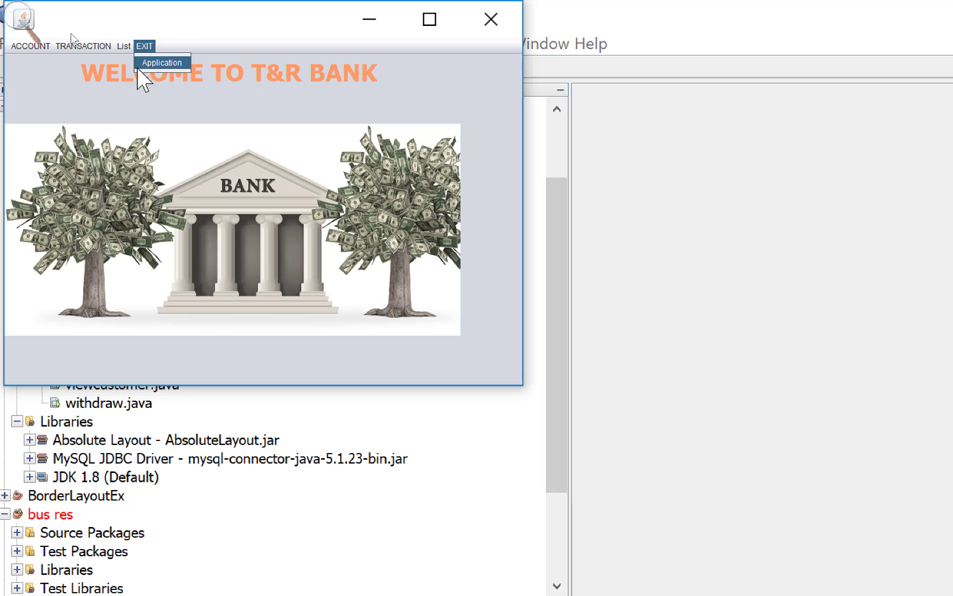